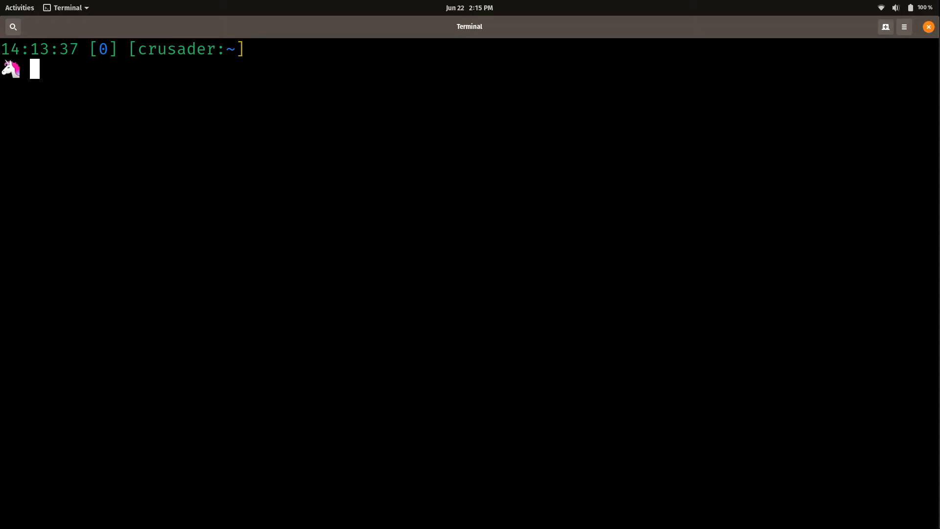
Run sudo apt update to refresh the package lists, reporting 59 upgradable packages.
{"action": "type", "text": "apt"}
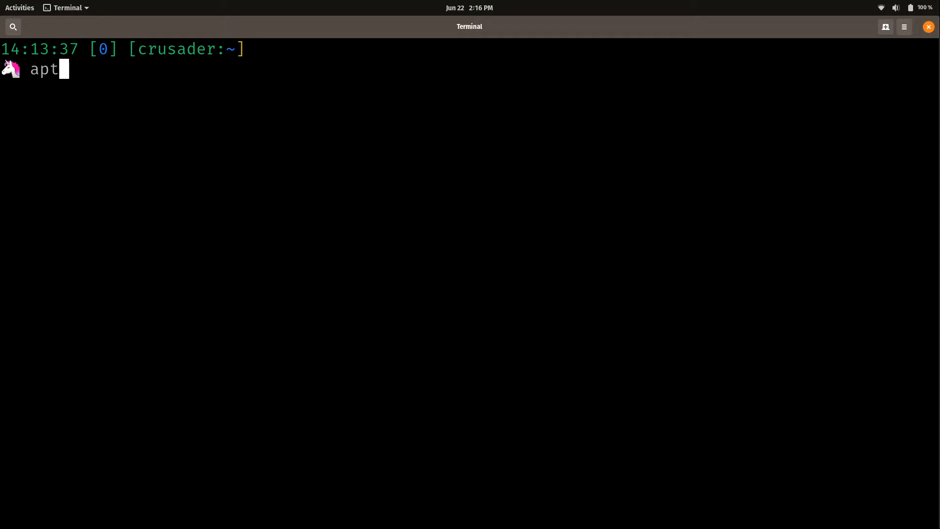
{"action": "key", "text": "ctrl+u"}
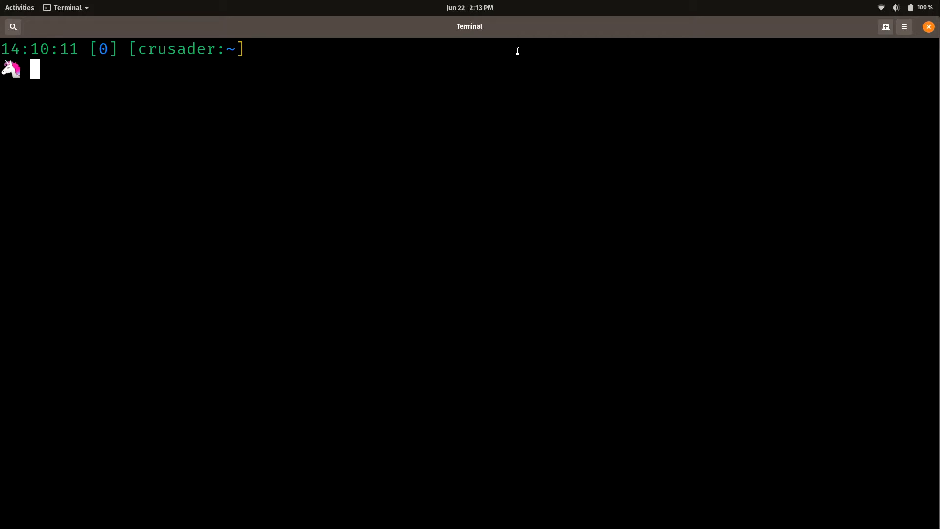
{"action": "type", "text": "sudo apt update"}
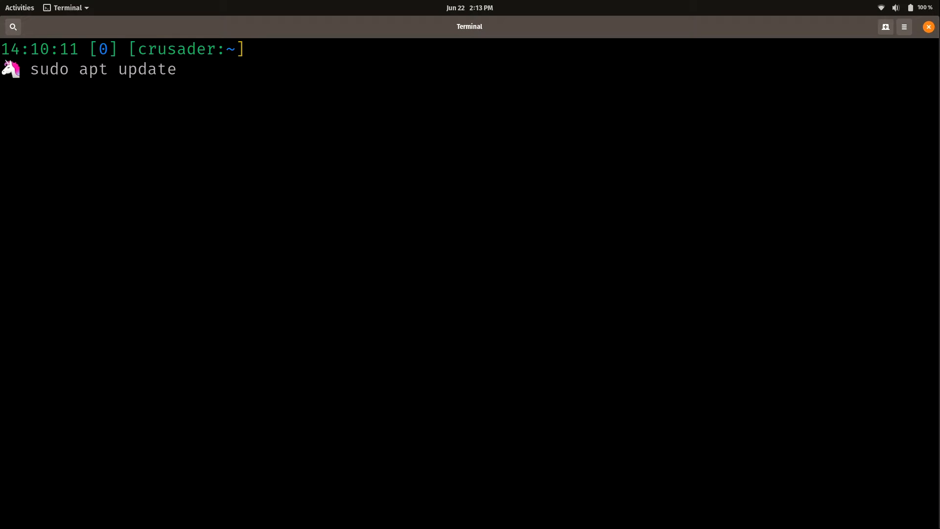
{"action": "key", "text": "Return"}
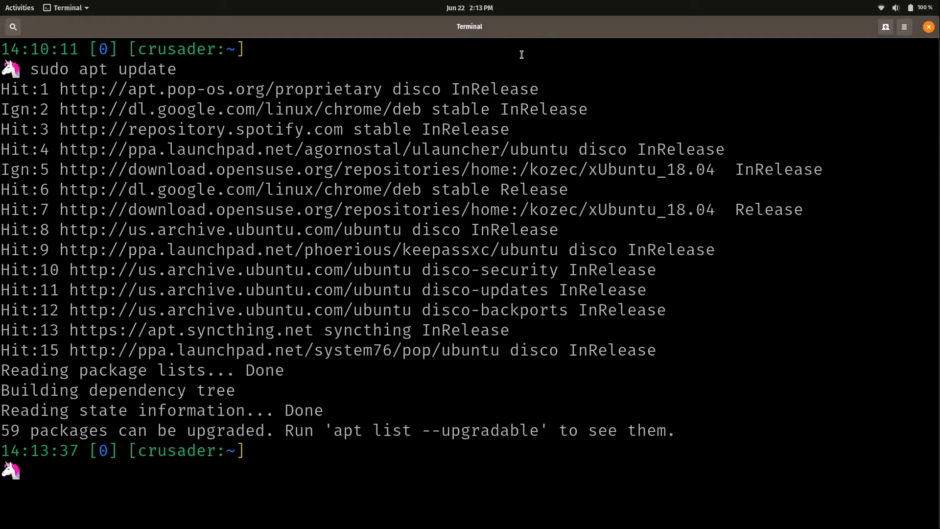
{"action": "mouse_move", "coordinate": [513, 89]}
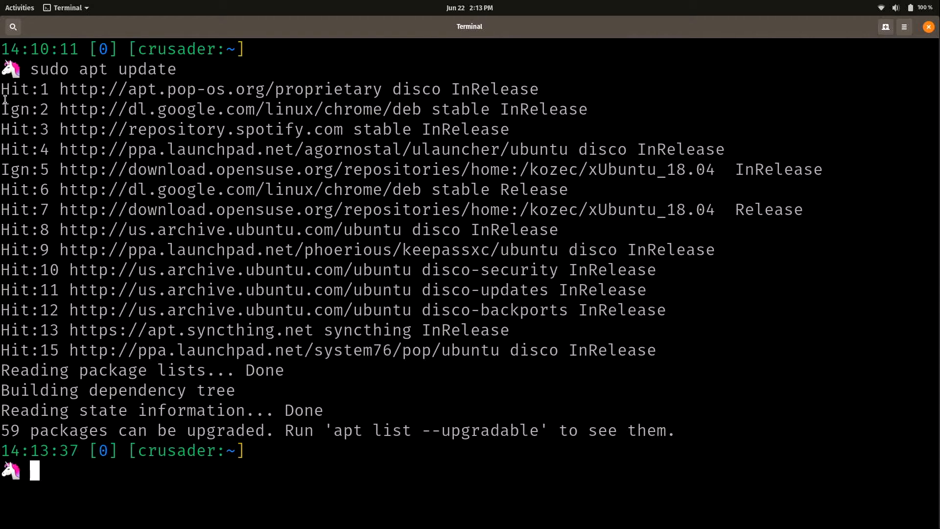
{"action": "mouse_move", "coordinate": [140, 343]}
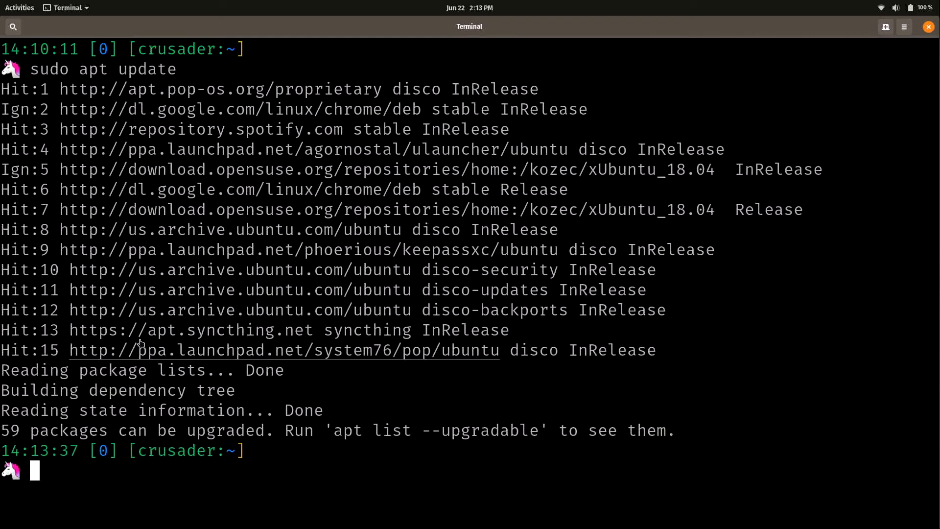
{"action": "mouse_move", "coordinate": [144, 336]}
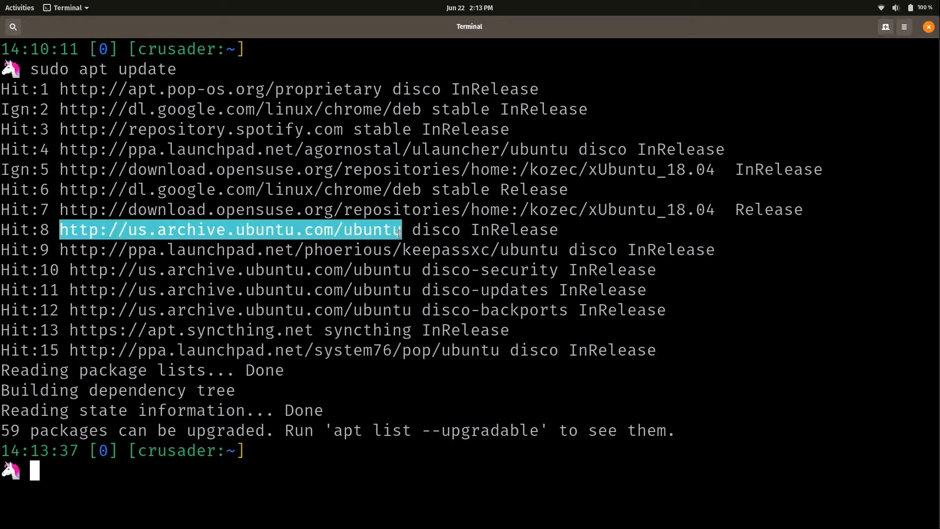
{"action": "mouse_move", "coordinate": [393, 233]}
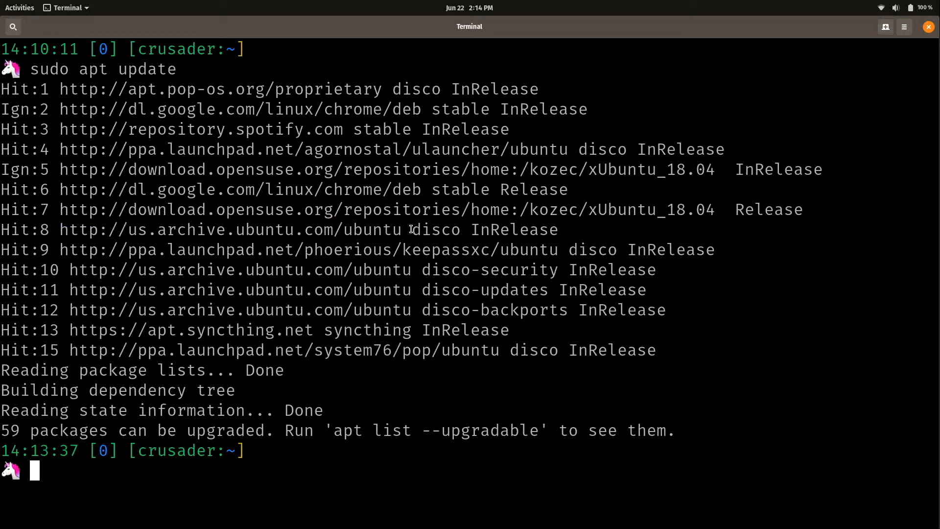
{"action": "double_click", "coordinate": [435, 229]}
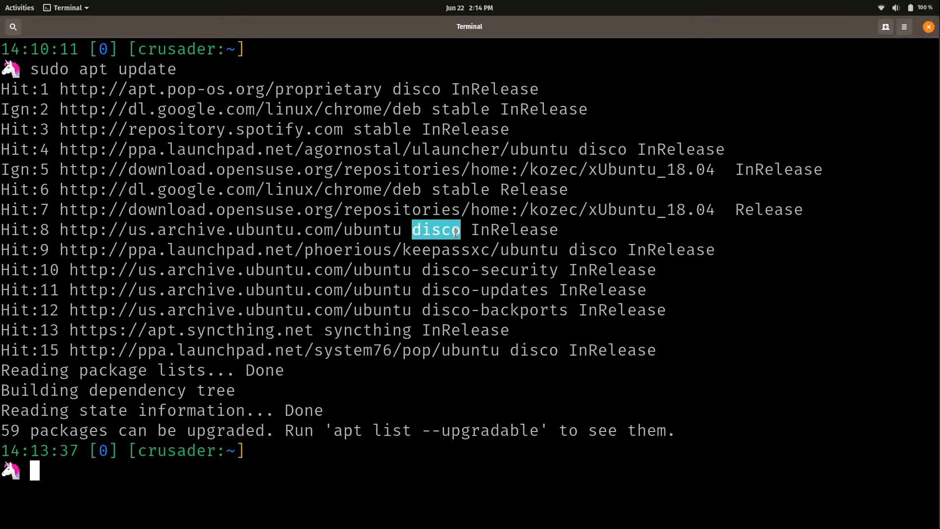
{"action": "mouse_move", "coordinate": [316, 232]}
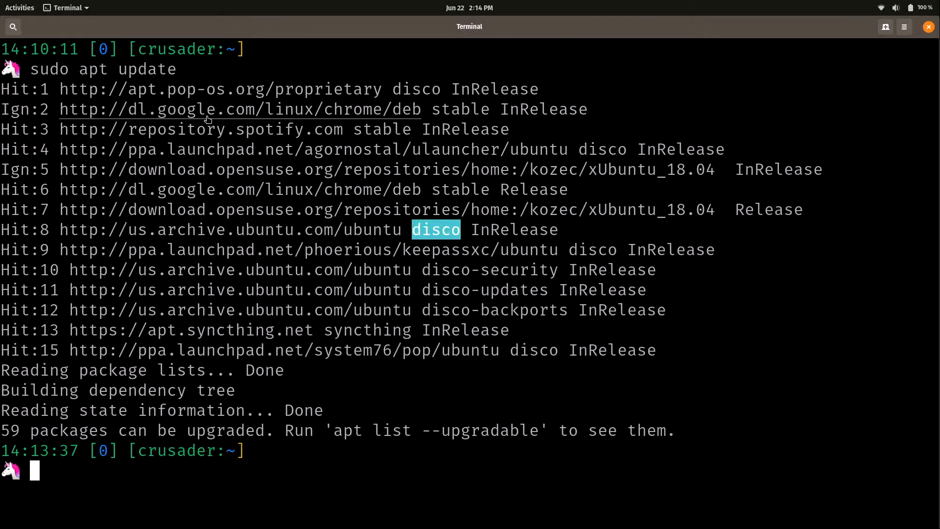
{"action": "mouse_move", "coordinate": [217, 115]}
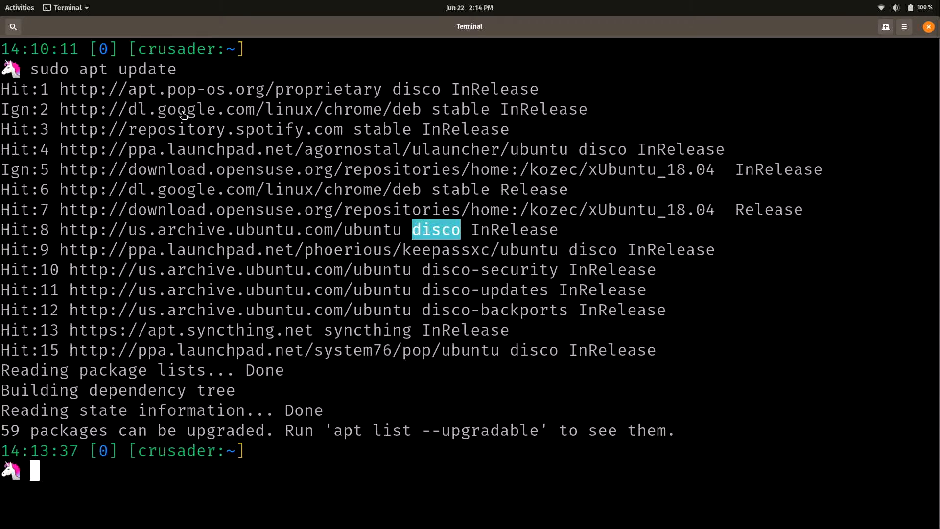
{"action": "double_click", "coordinate": [72, 109]}
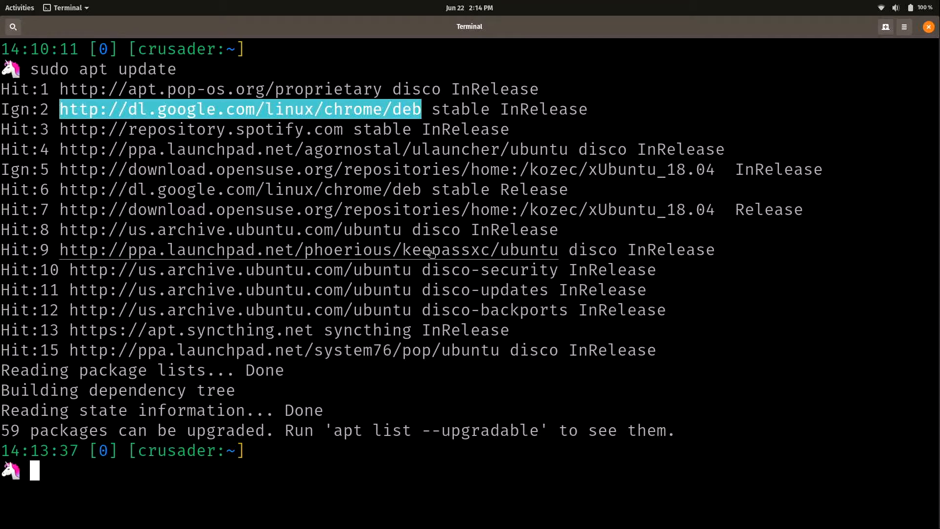
{"action": "double_click", "coordinate": [445, 250]}
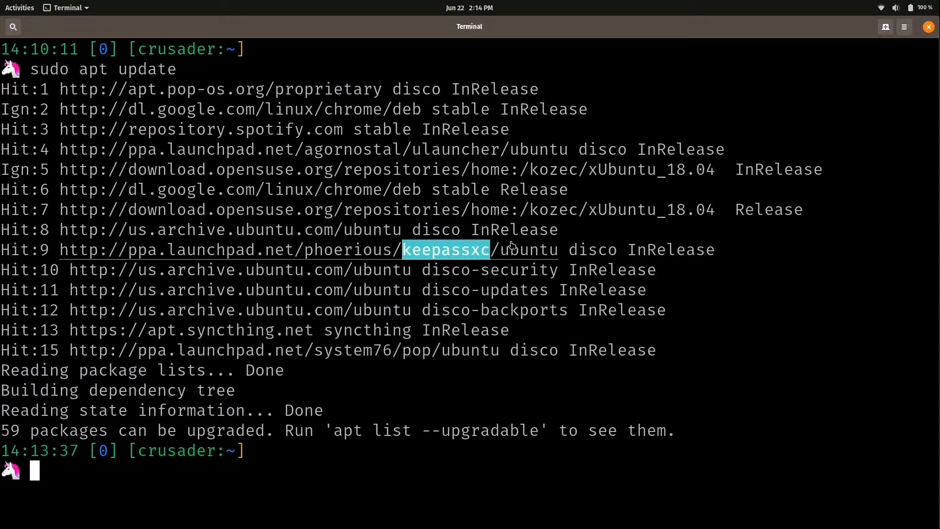
{"action": "mouse_move", "coordinate": [576, 221]}
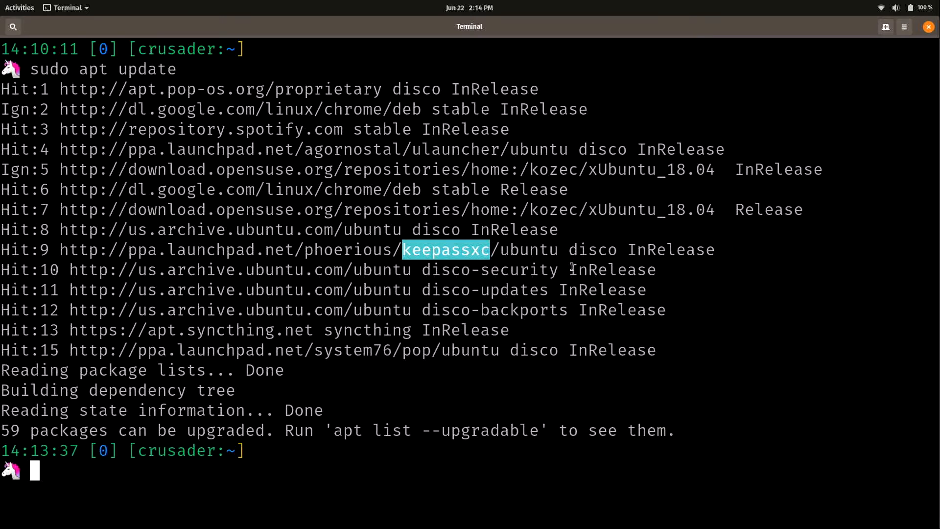
{"action": "mouse_move", "coordinate": [230, 388]}
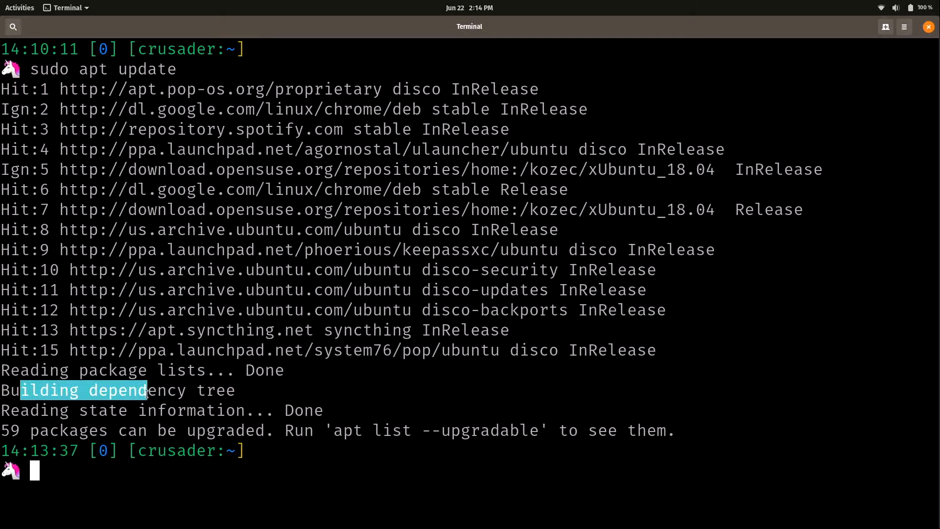
{"action": "left_click_drag", "start_coordinate": [147, 390], "coordinate": [225, 390]}
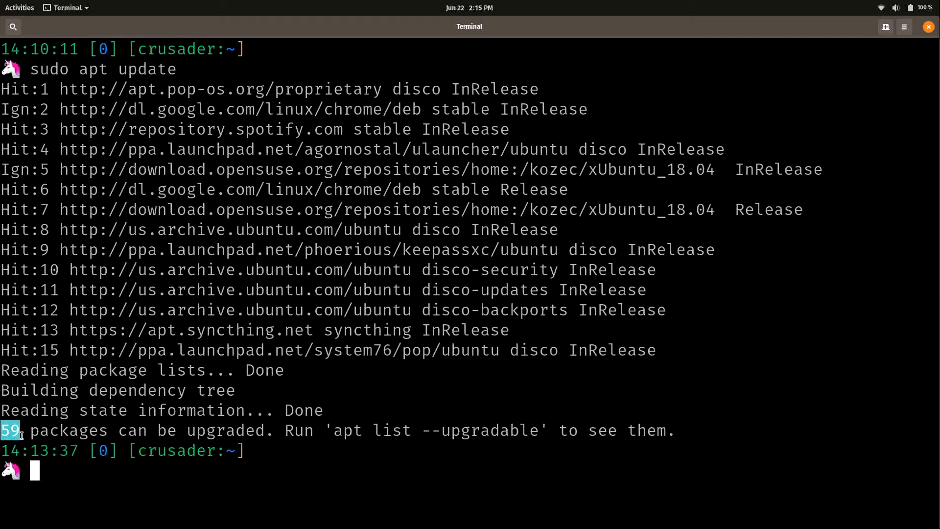
{"action": "left_click_drag", "start_coordinate": [3, 430], "coordinate": [237, 430]}
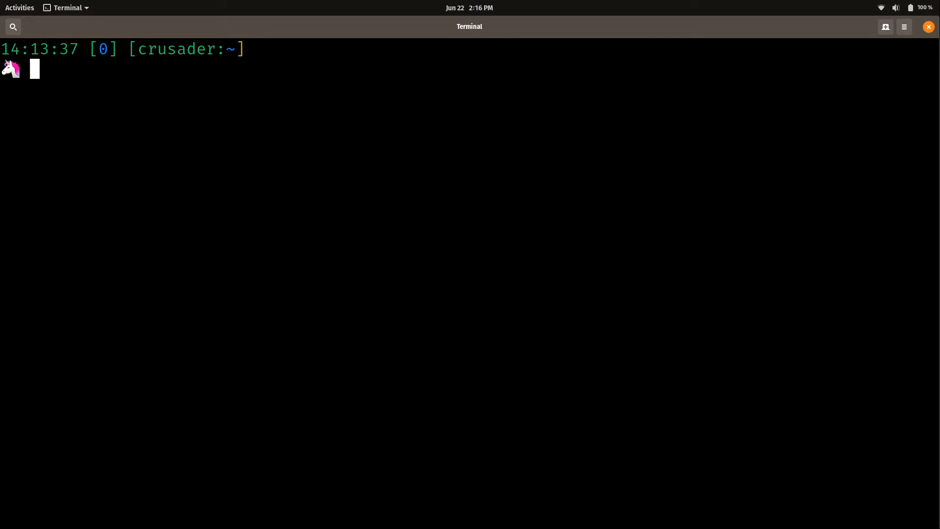
Run apt search firefox and scroll through the matching packages and language packs.
{"action": "type", "text": "apt s"}
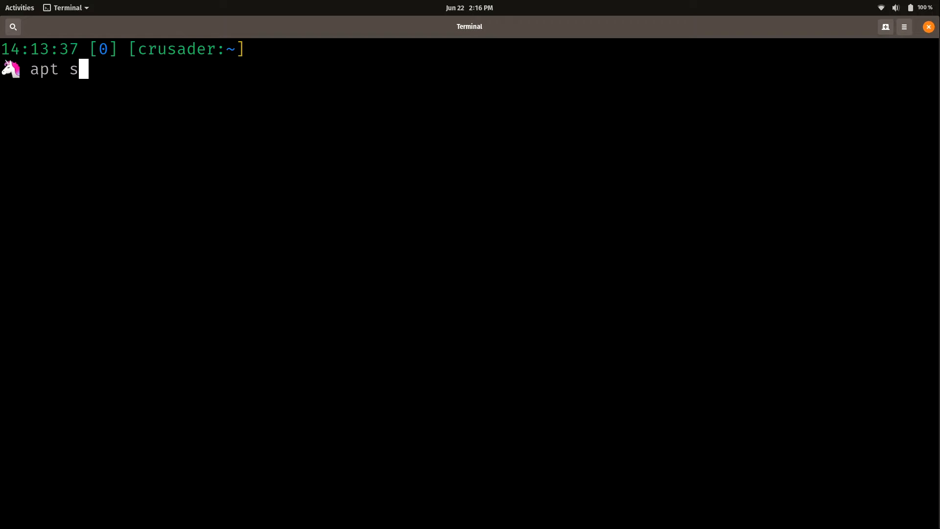
{"action": "type", "text": "earch"}
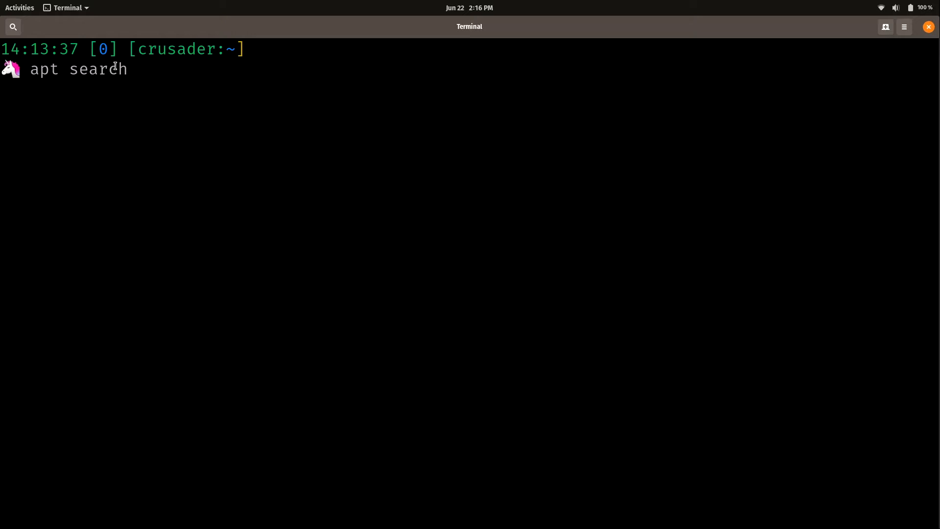
{"action": "mouse_move", "coordinate": [160, 66]}
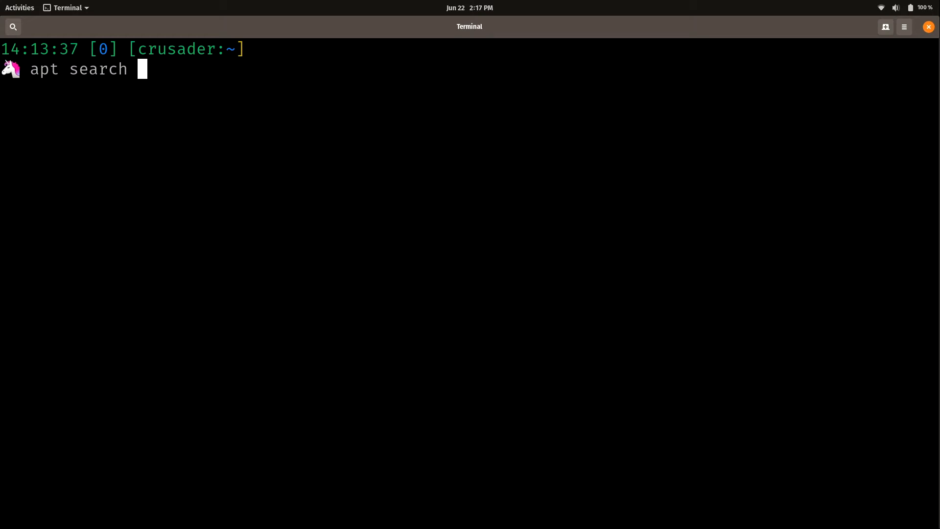
{"action": "type", "text": "fire"}
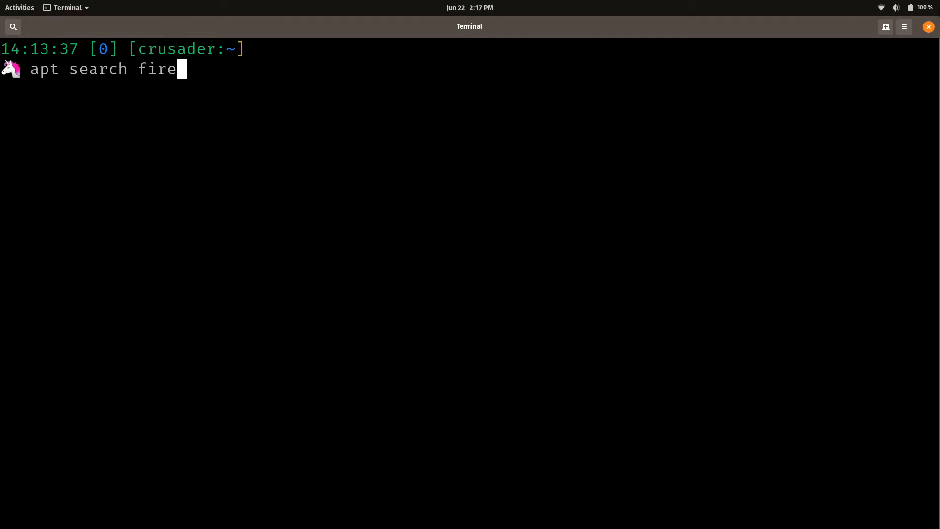
{"action": "type", "text": "fox"}
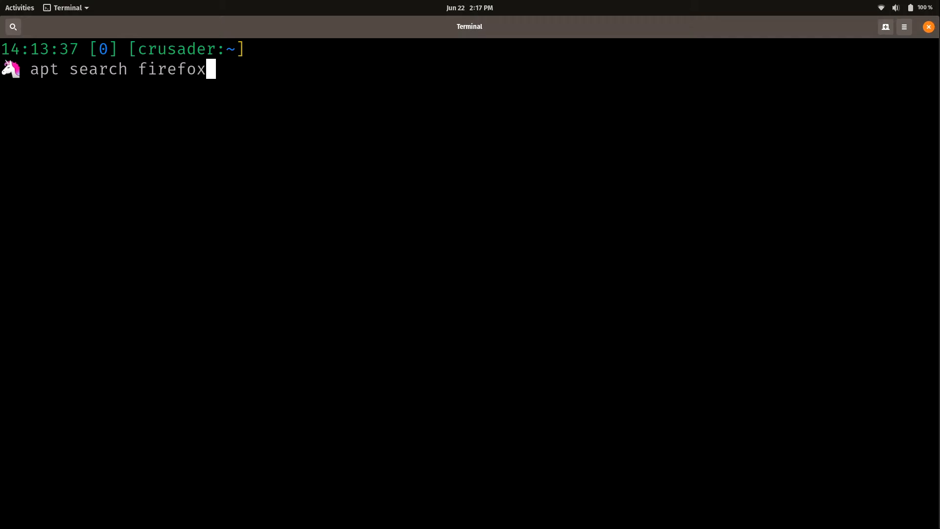
{"action": "key", "text": "Return"}
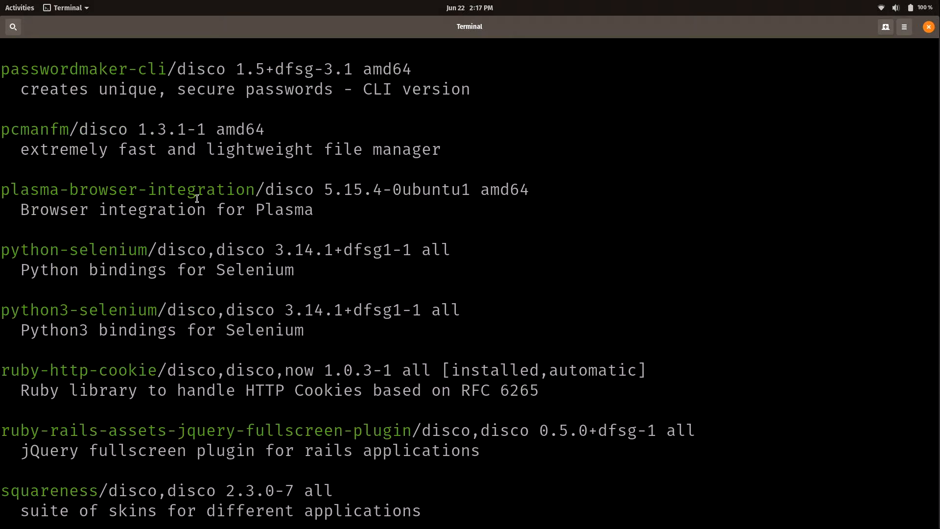
{"action": "mouse_move", "coordinate": [246, 273]}
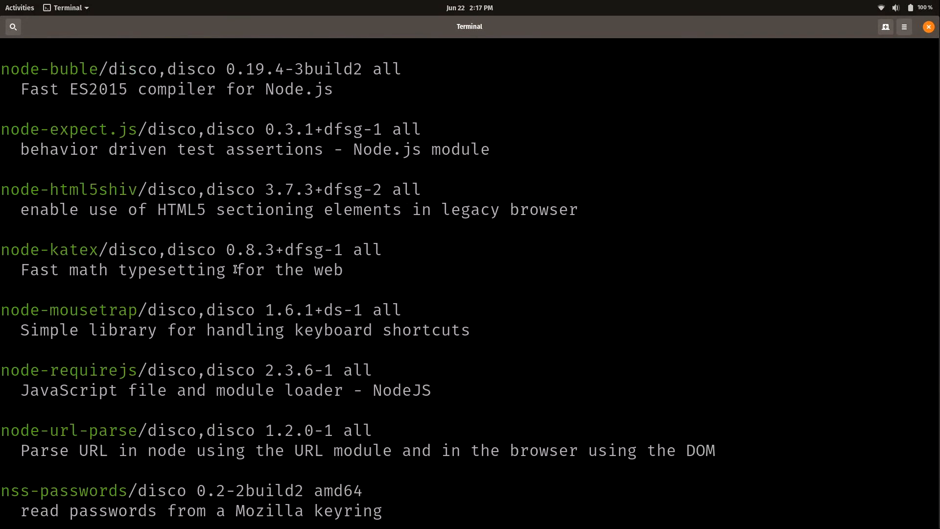
{"action": "scroll", "scroll_direction": "down", "scroll_amount": 3}
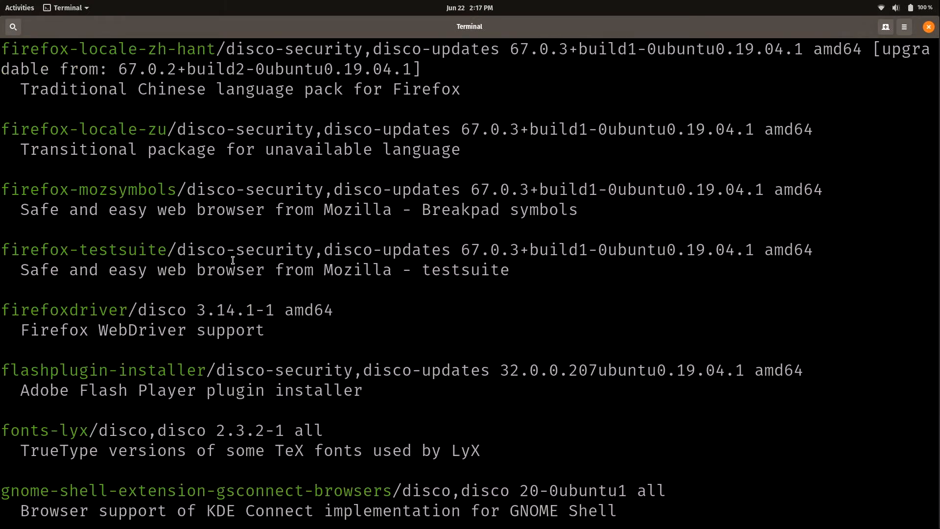
{"action": "scroll", "scroll_direction": "down", "scroll_amount": 3}
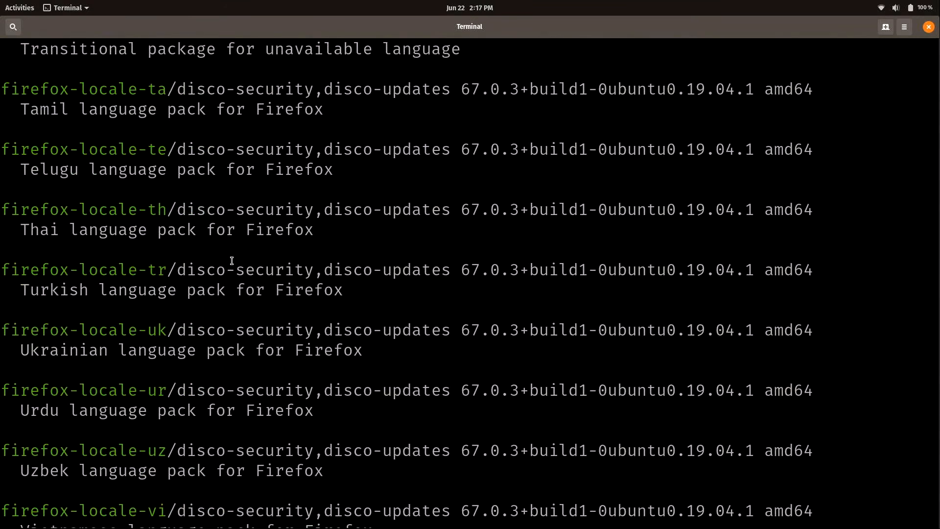
{"action": "scroll", "scroll_direction": "up", "scroll_amount": 3}
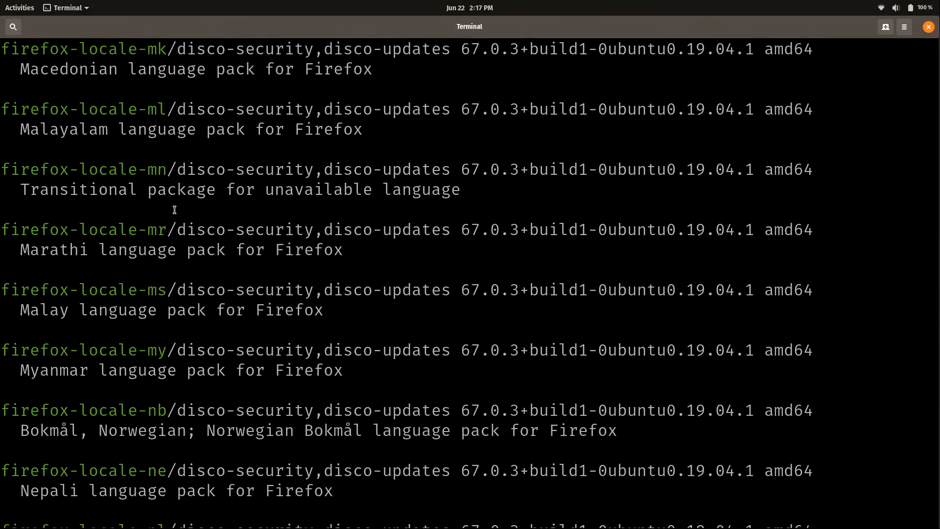
{"action": "scroll", "scroll_direction": "up", "scroll_amount": 3}
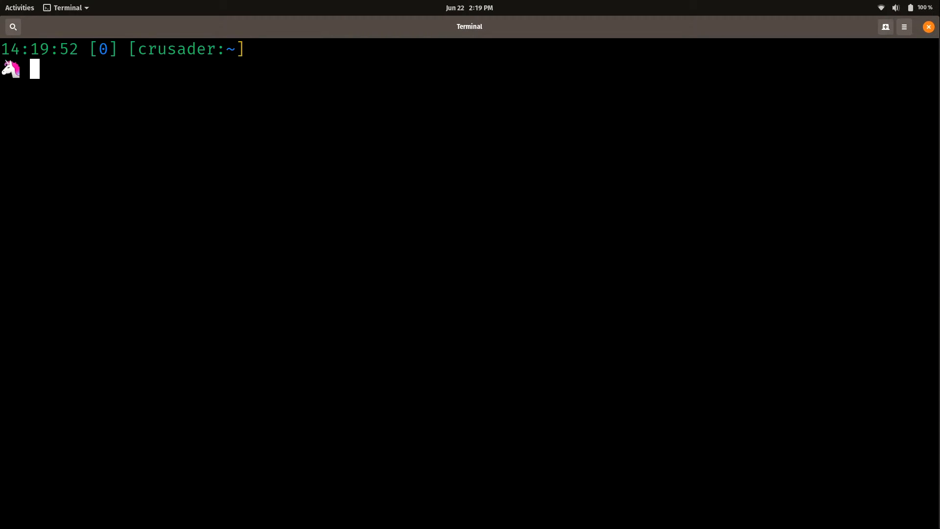
Enter 'sudo apt install vim-nox' at the shell prompt.
{"action": "type", "text": "sudo"}
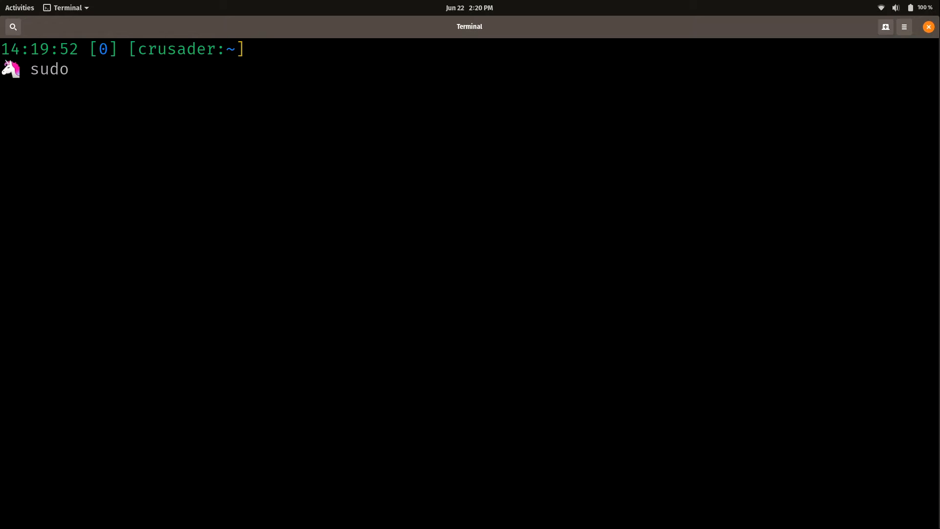
{"action": "type", "text": "ap"}
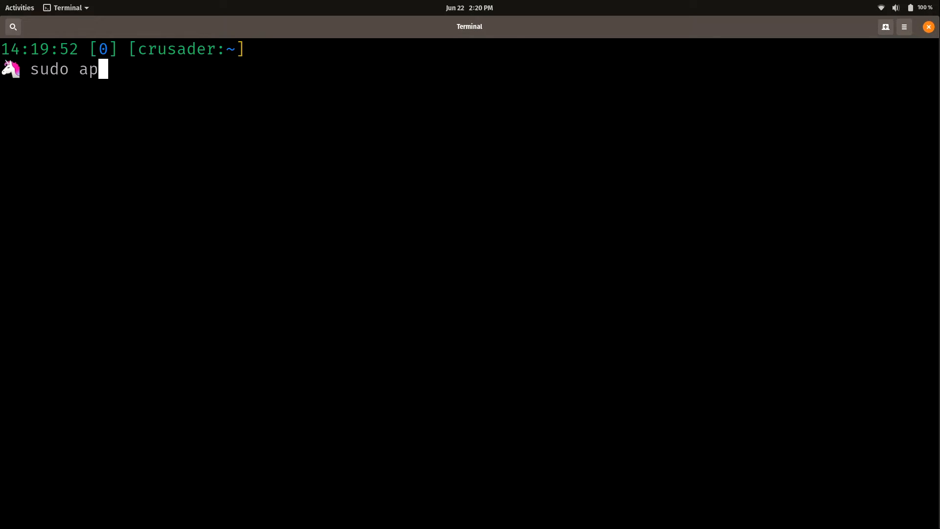
{"action": "type", "text": "t"}
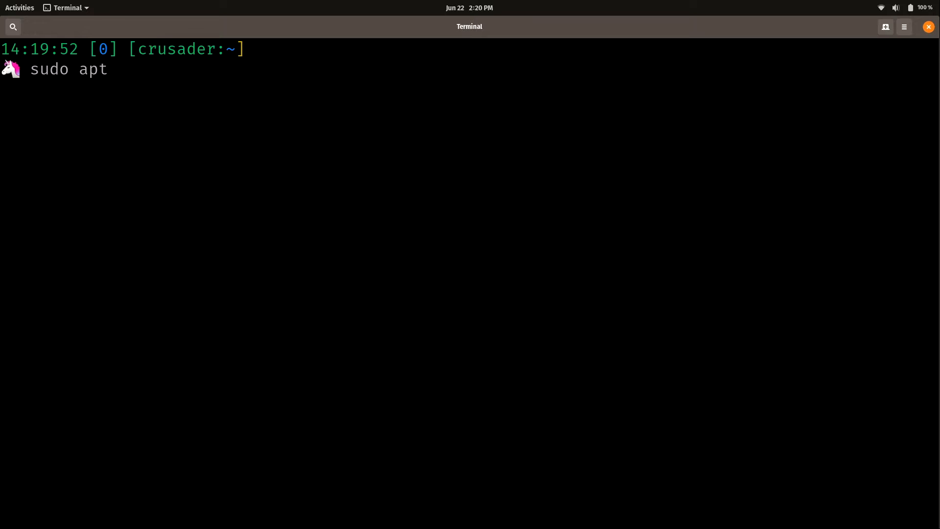
{"action": "type", "text": "install"}
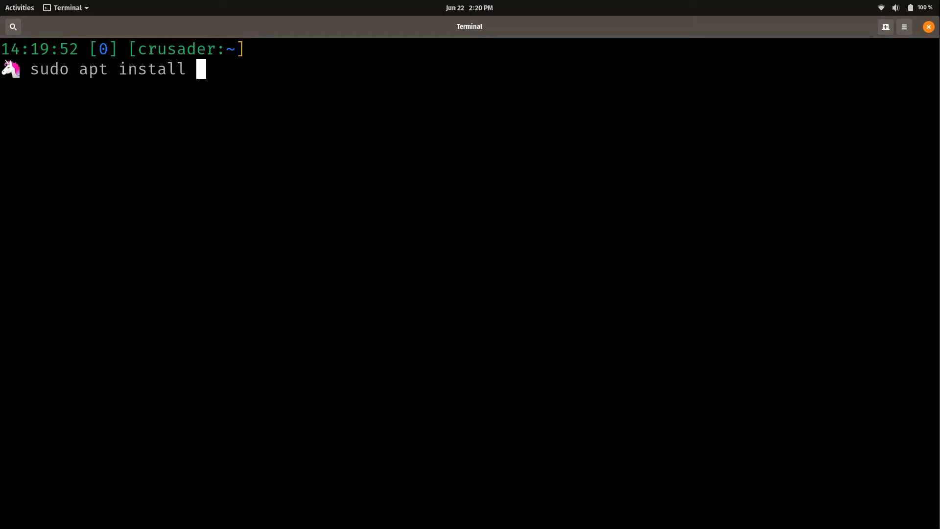
{"action": "type", "text": "vim-no"}
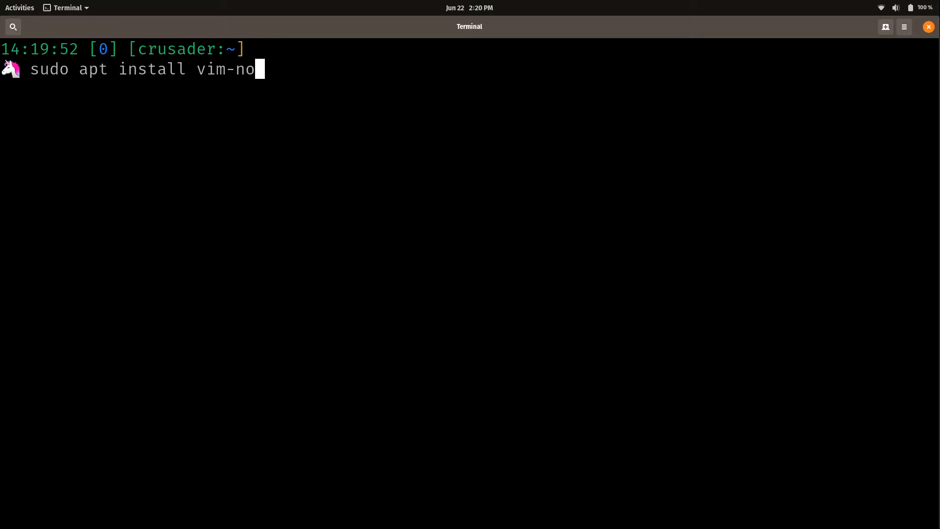
{"action": "type", "text": "x"}
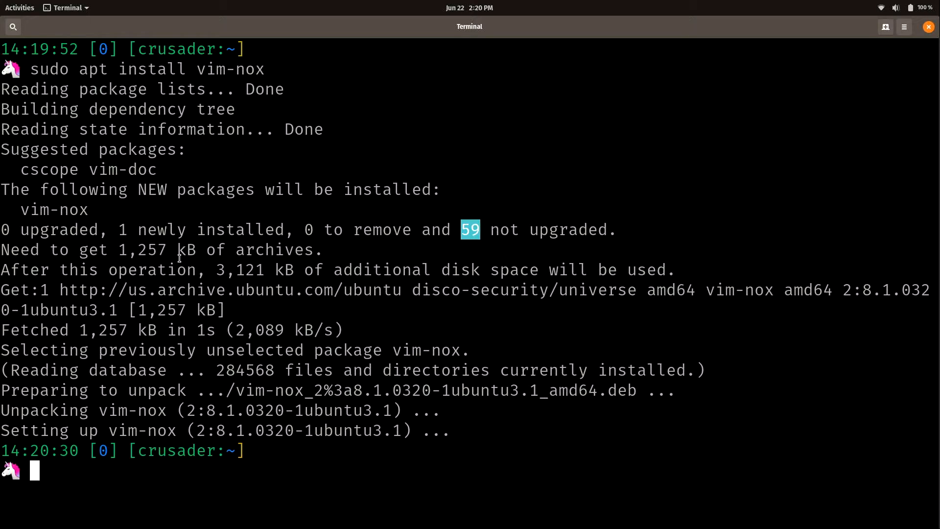
Highlight the '59' not-upgraded count and the 'amd64' architecture in the install output.
{"action": "double_click", "coordinate": [255, 270]}
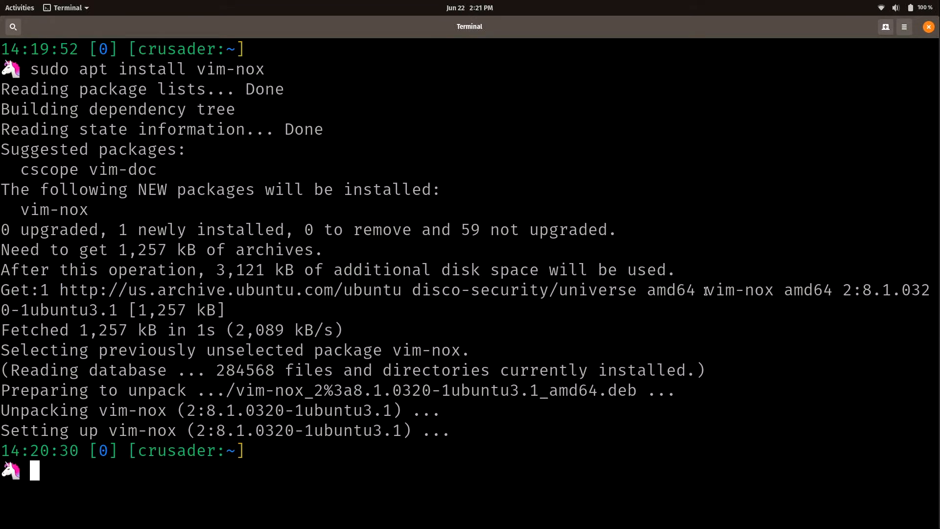
{"action": "double_click", "coordinate": [798, 290]}
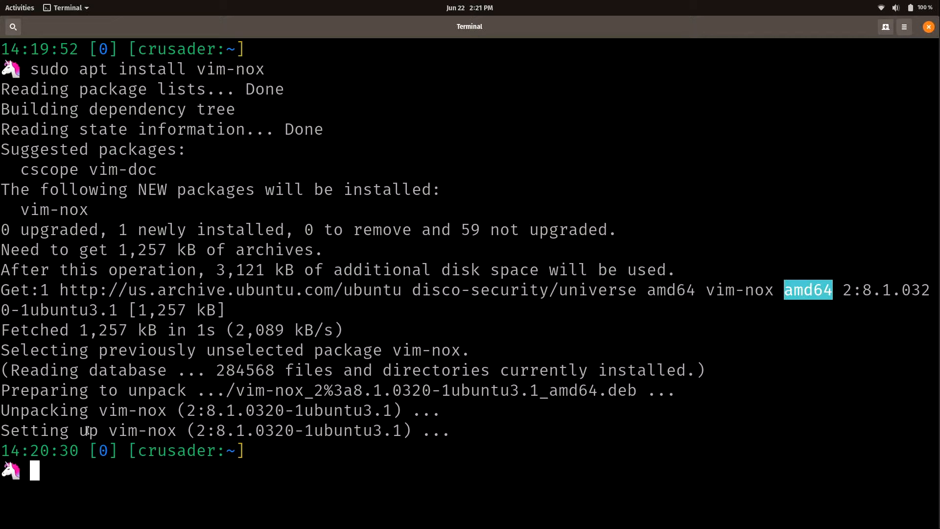
{"action": "mouse_move", "coordinate": [249, 346]}
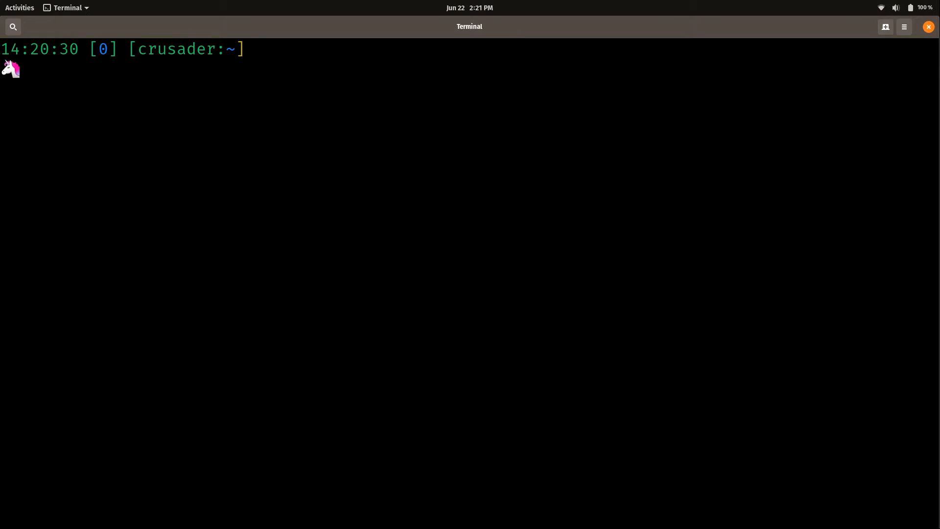
Enter 'which vim' to find where vim is installed.
{"action": "type", "text": "which vim"}
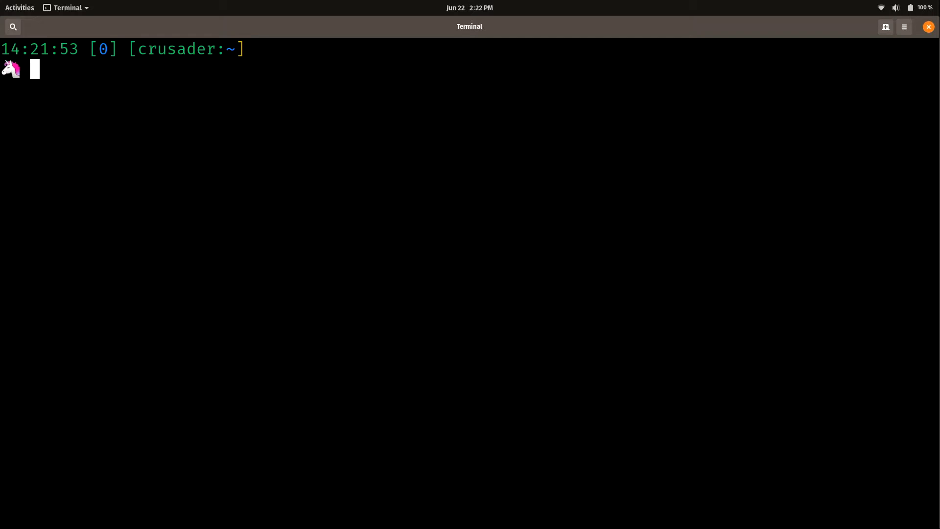
Enter 'sudo apt install apache2' at the prompt.
{"action": "type", "text": "sudo apt"}
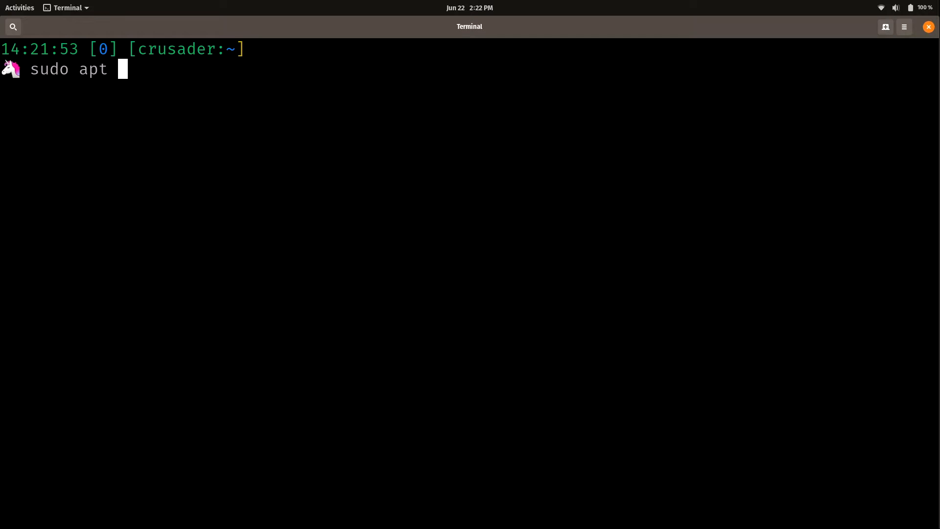
{"action": "type", "text": "install apac"}
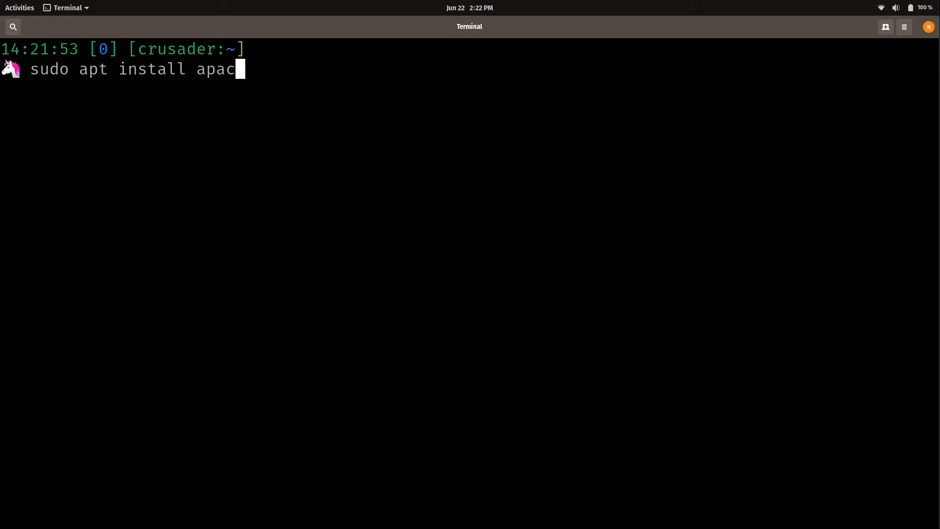
{"action": "type", "text": "he2"}
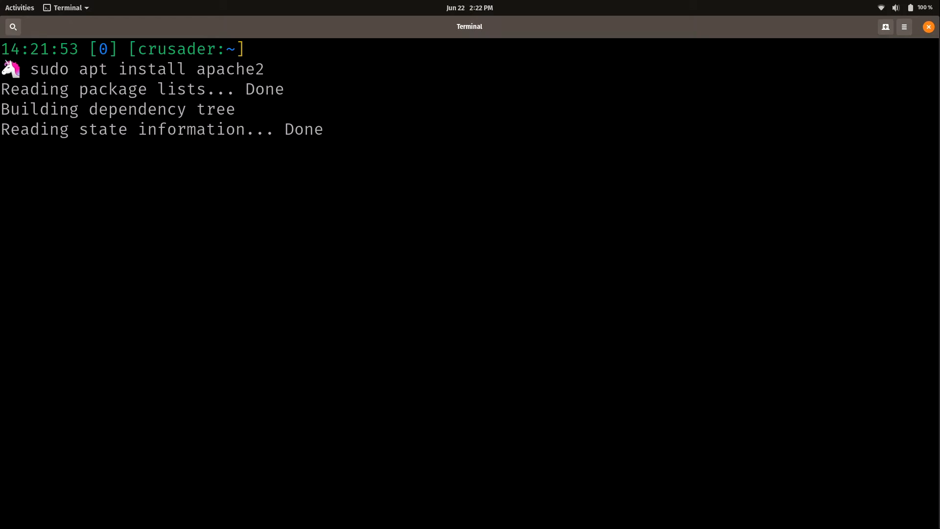
Run the apache2 install, then highlight 'apache2' and the suggested packages at the Y/n prompt.
{"action": "key", "text": "Return"}
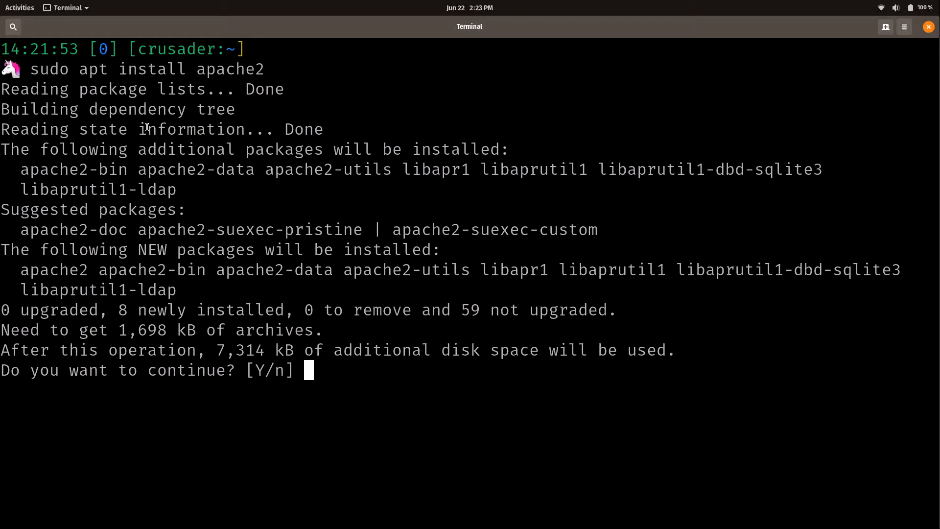
{"action": "double_click", "coordinate": [230, 69]}
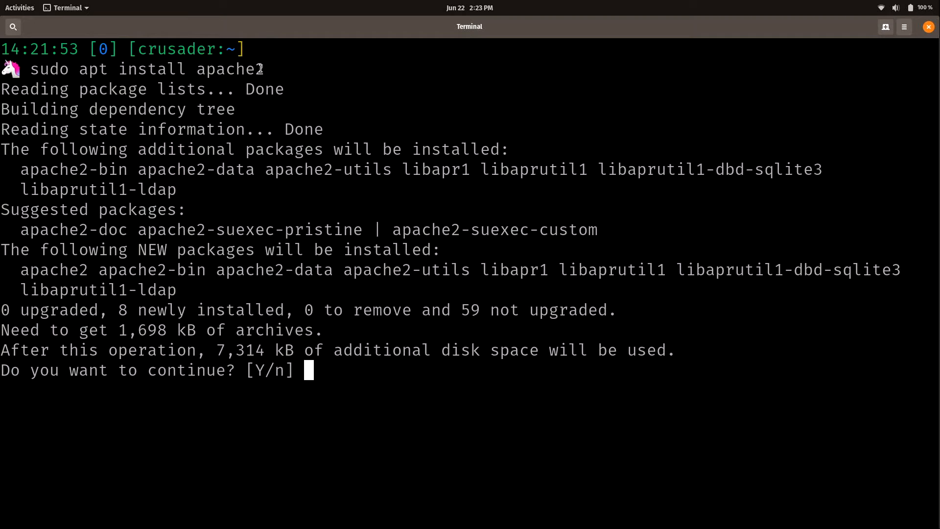
{"action": "mouse_move", "coordinate": [679, 62]}
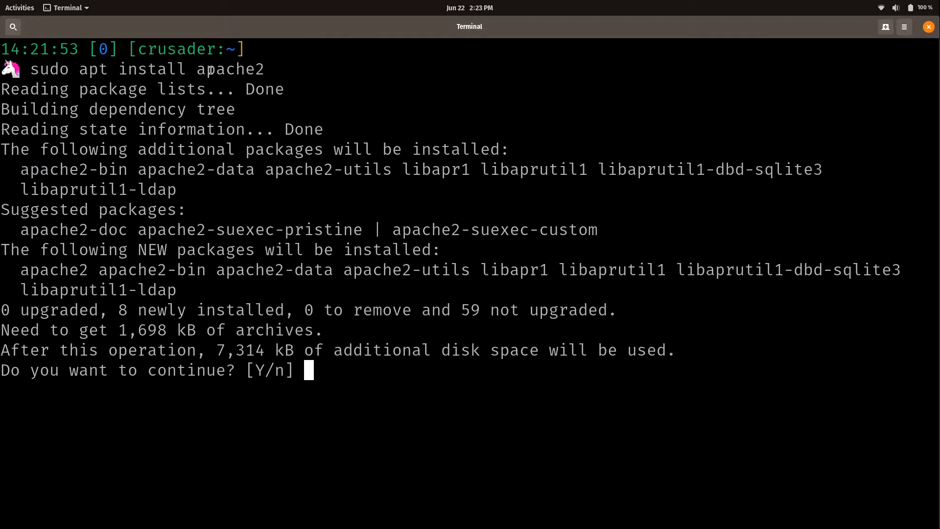
{"action": "double_click", "coordinate": [229, 68]}
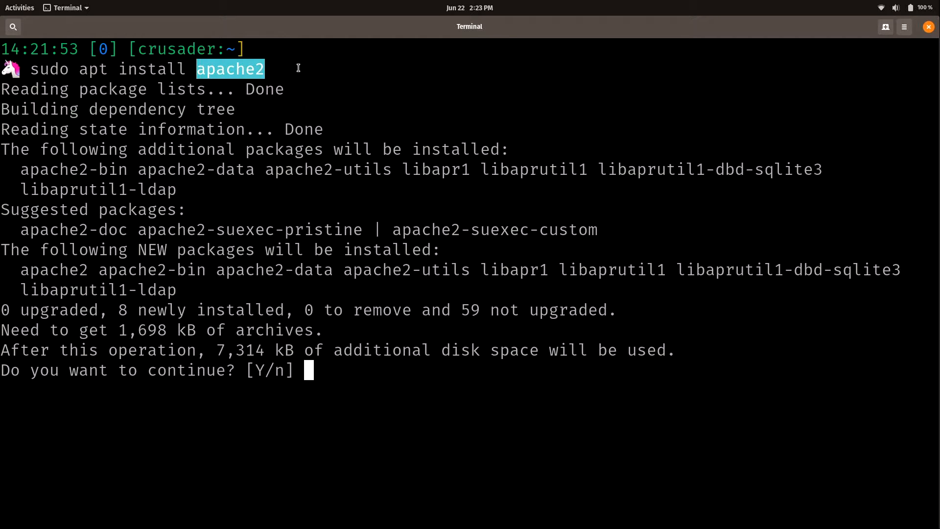
{"action": "mouse_move", "coordinate": [130, 153]}
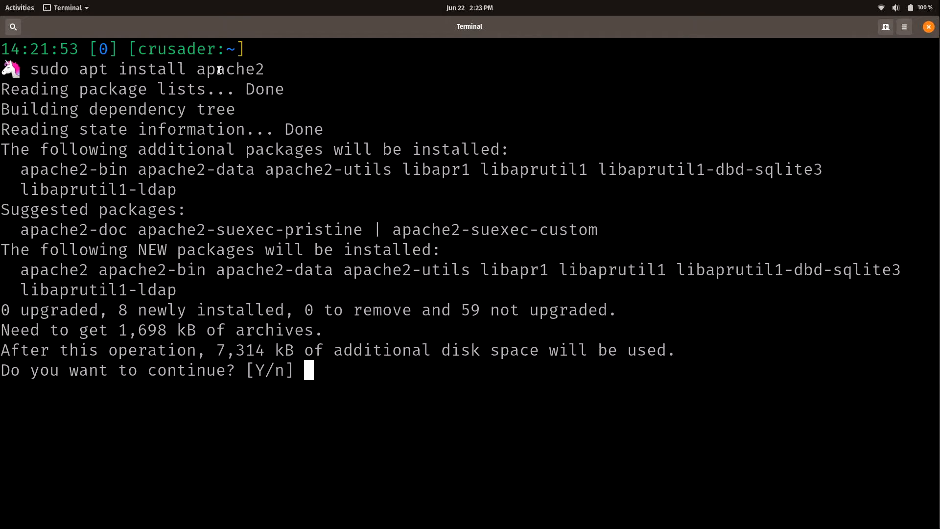
{"action": "mouse_move", "coordinate": [132, 171]}
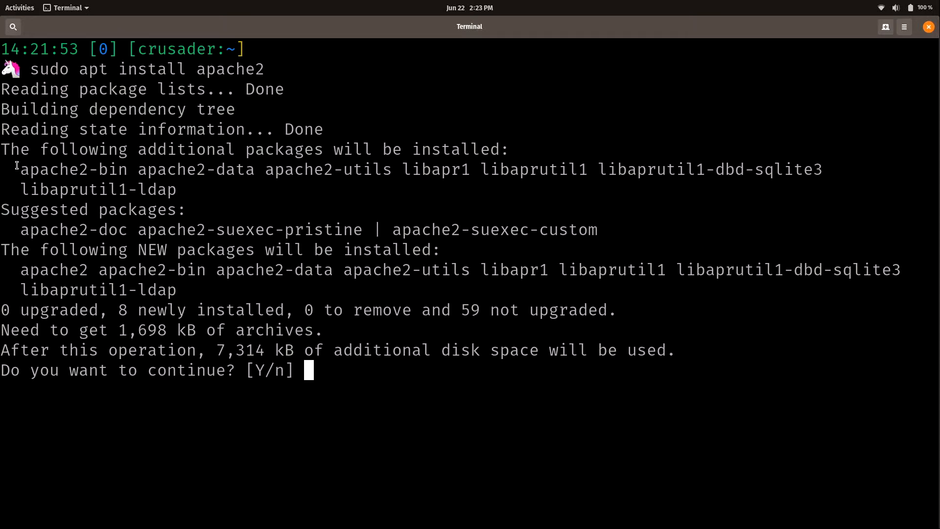
{"action": "left_click_drag", "start_coordinate": [19, 169], "coordinate": [176, 189]}
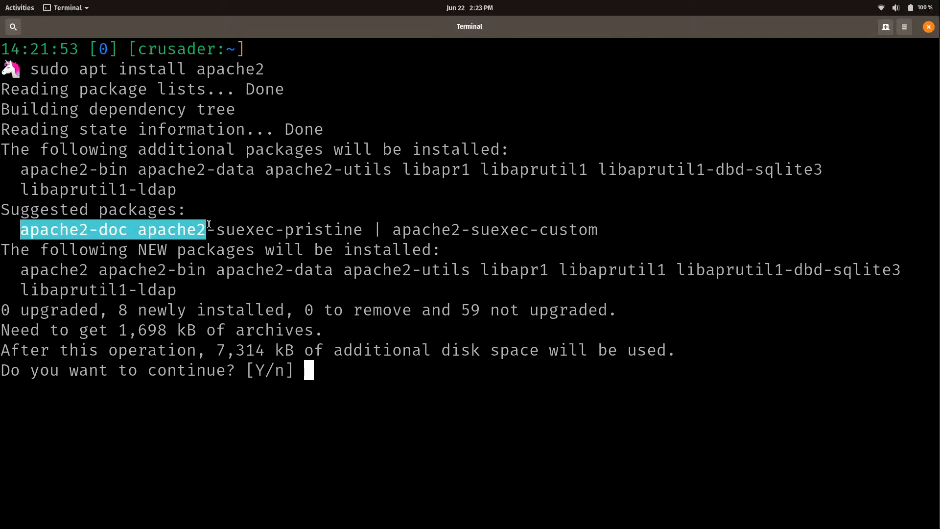
{"action": "left_click_drag", "start_coordinate": [206, 229], "coordinate": [600, 230]}
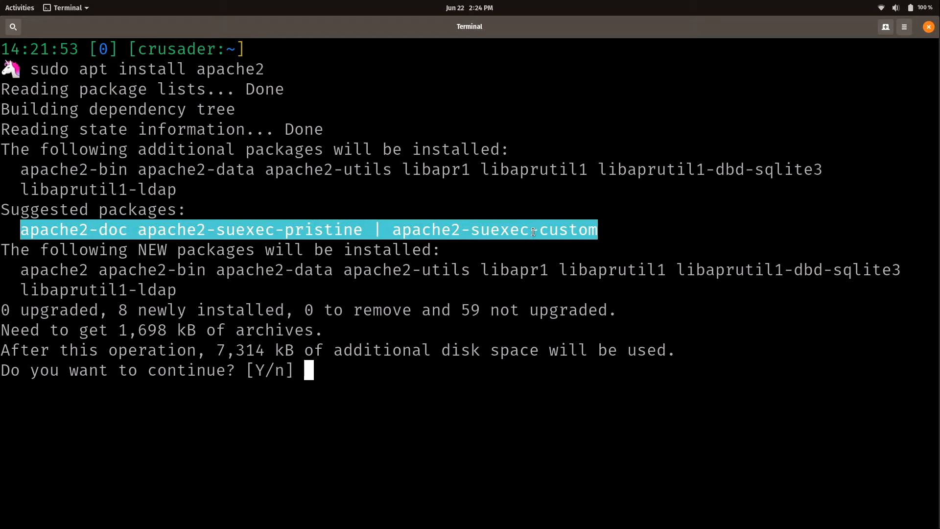
{"action": "mouse_move", "coordinate": [536, 229]}
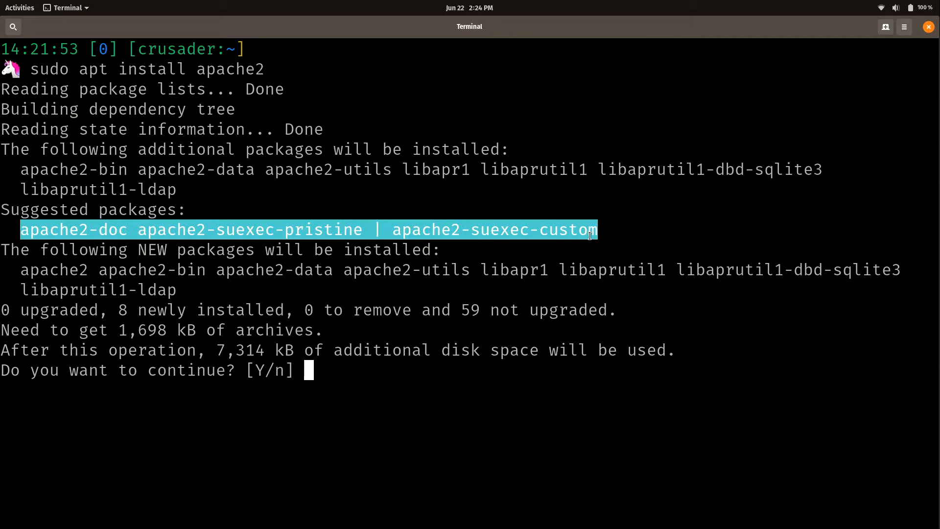
{"action": "mouse_move", "coordinate": [39, 270]}
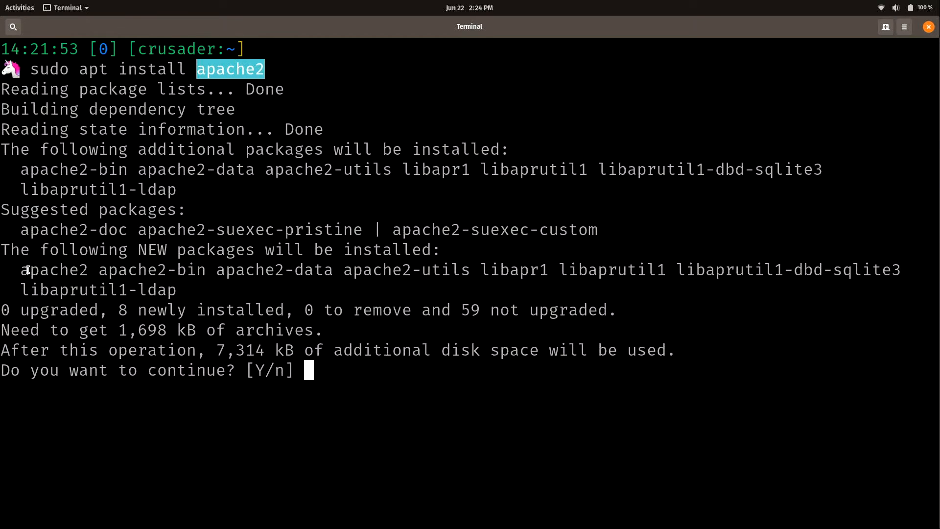
{"action": "left_click_drag", "start_coordinate": [21, 269], "coordinate": [179, 289]}
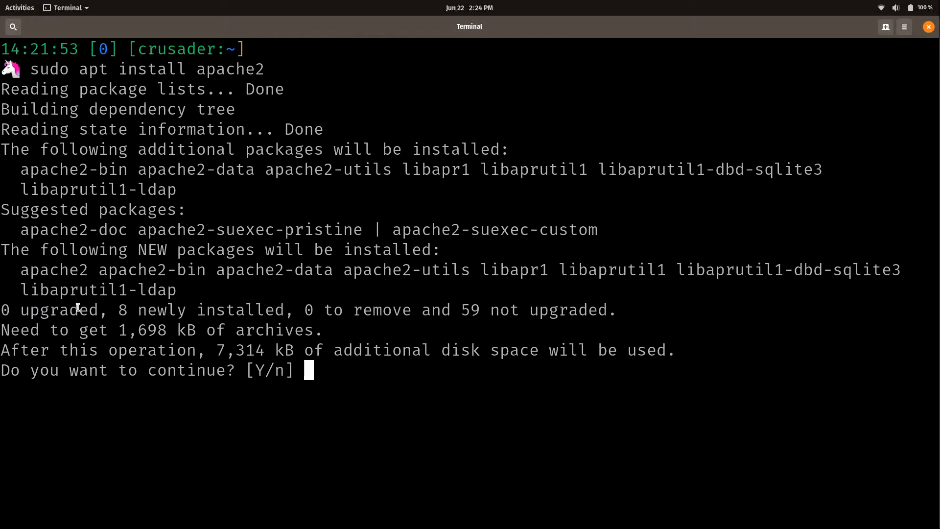
Highlight the 0 upgraded and 0 to-remove counts in the apache2 install summary.
{"action": "double_click", "coordinate": [51, 309]}
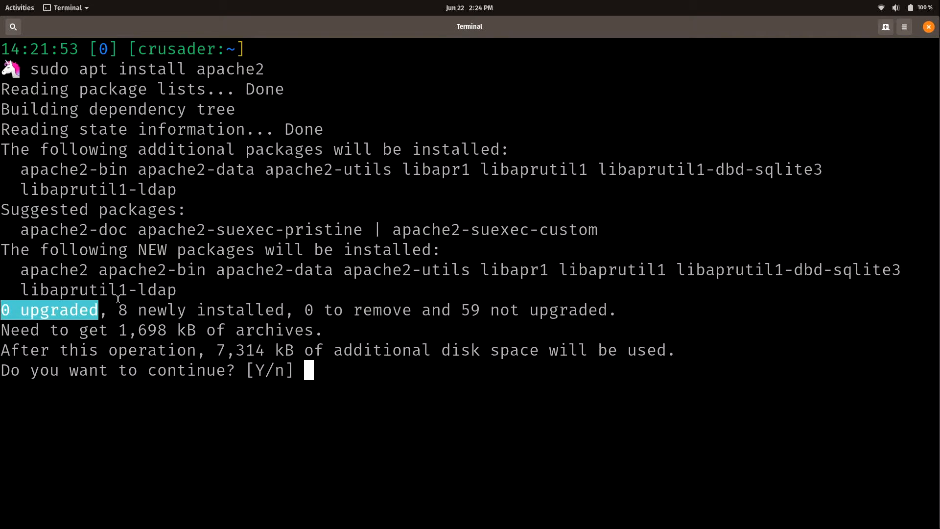
{"action": "double_click", "coordinate": [123, 310]}
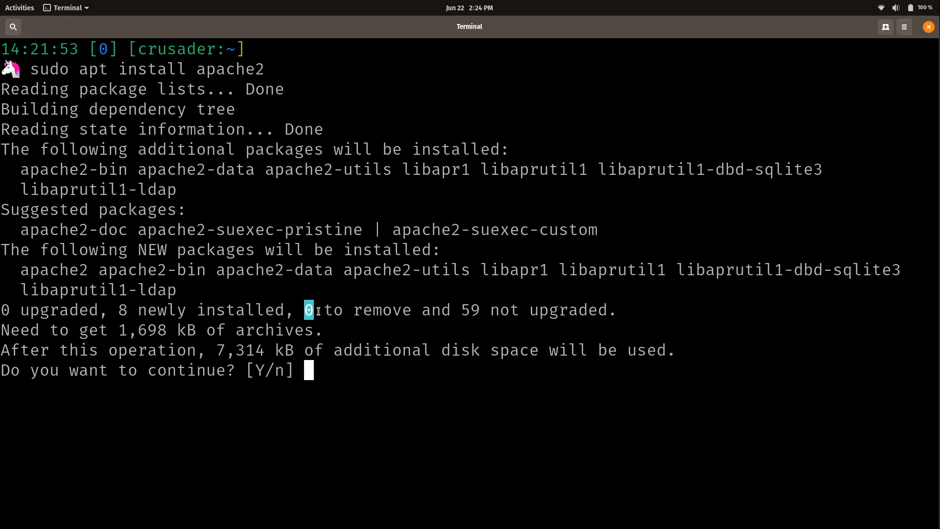
{"action": "left_click_drag", "start_coordinate": [307, 310], "coordinate": [411, 310]}
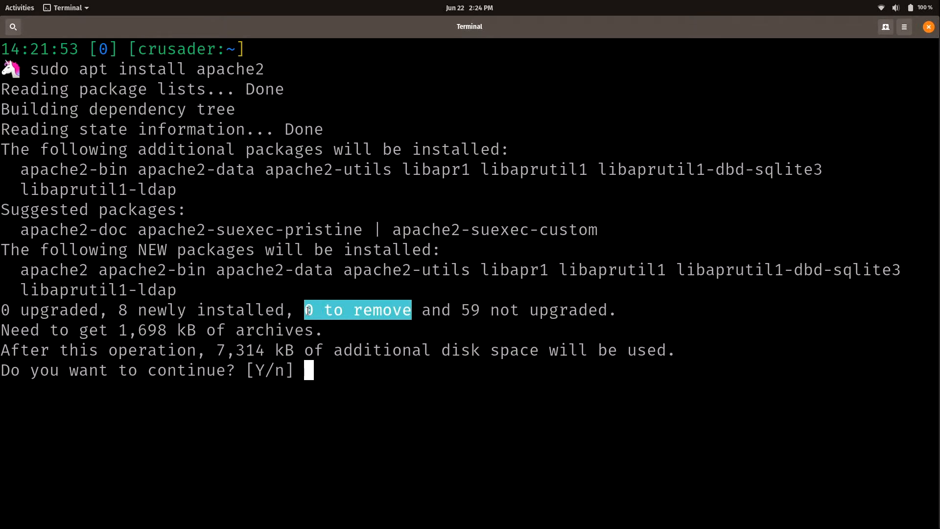
{"action": "mouse_move", "coordinate": [341, 318]}
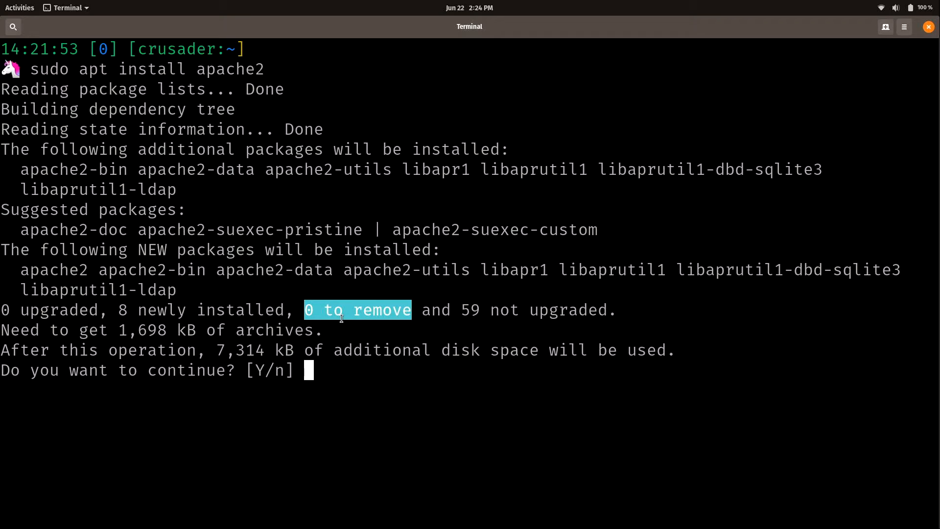
{"action": "mouse_move", "coordinate": [337, 300]}
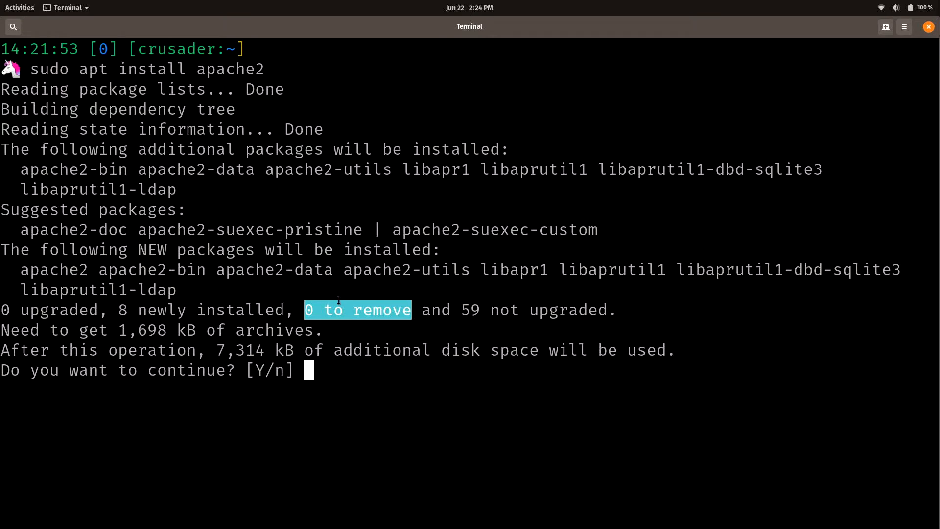
{"action": "mouse_move", "coordinate": [337, 302]}
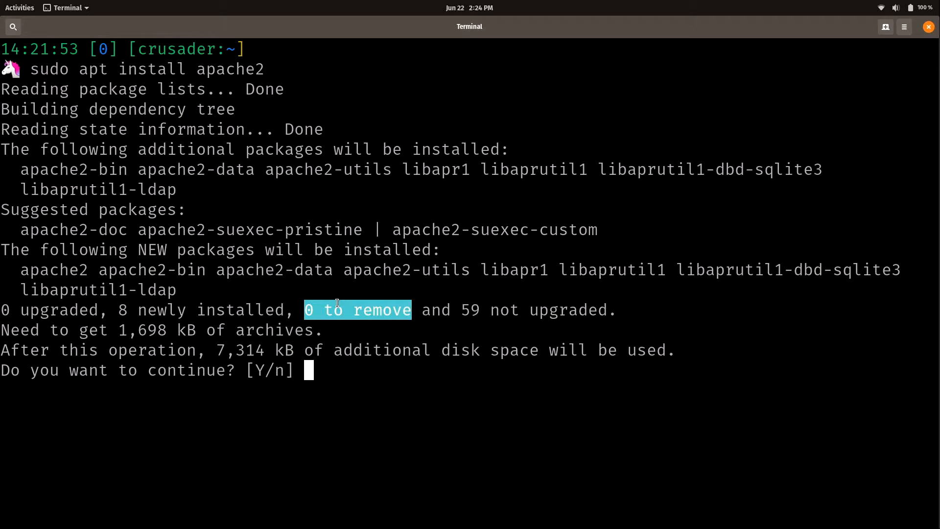
{"action": "mouse_move", "coordinate": [330, 292]}
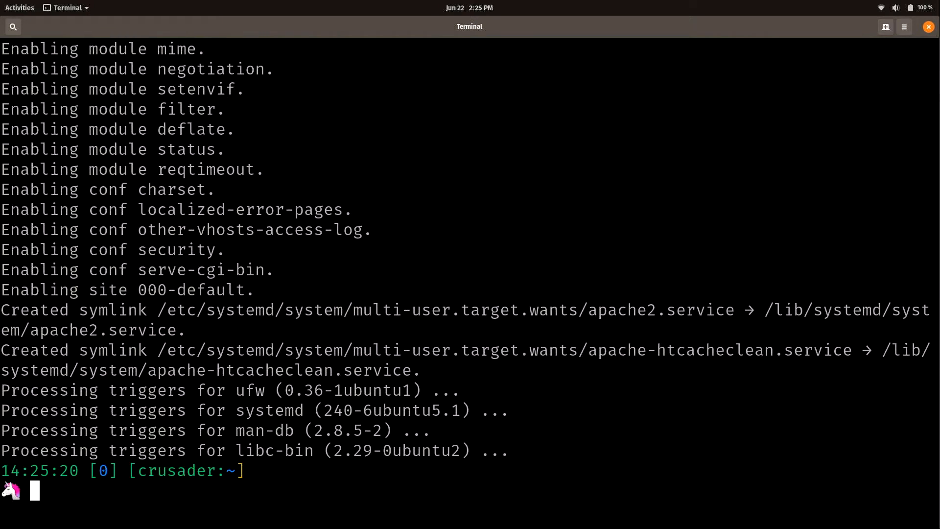
Clear the terminal screen once the apache2 install completes.
{"action": "type", "text": "clear"}
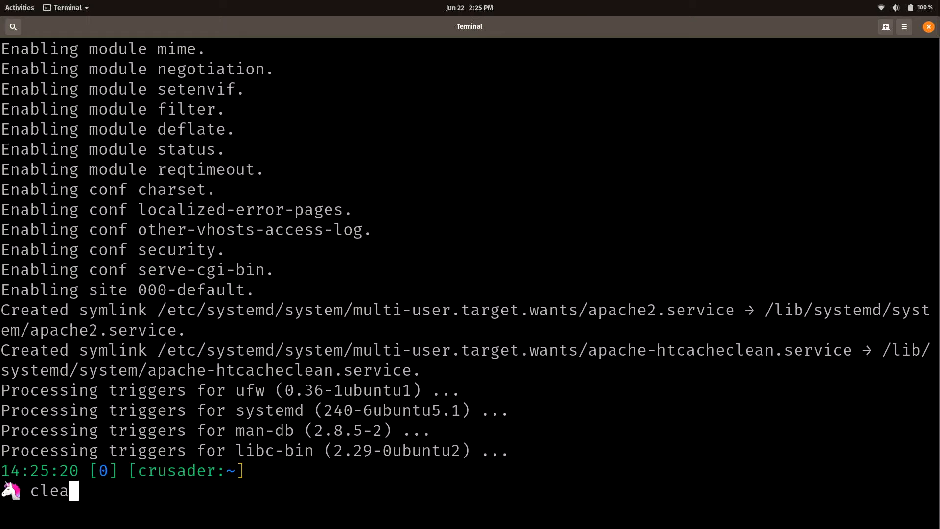
{"action": "key", "text": "Return"}
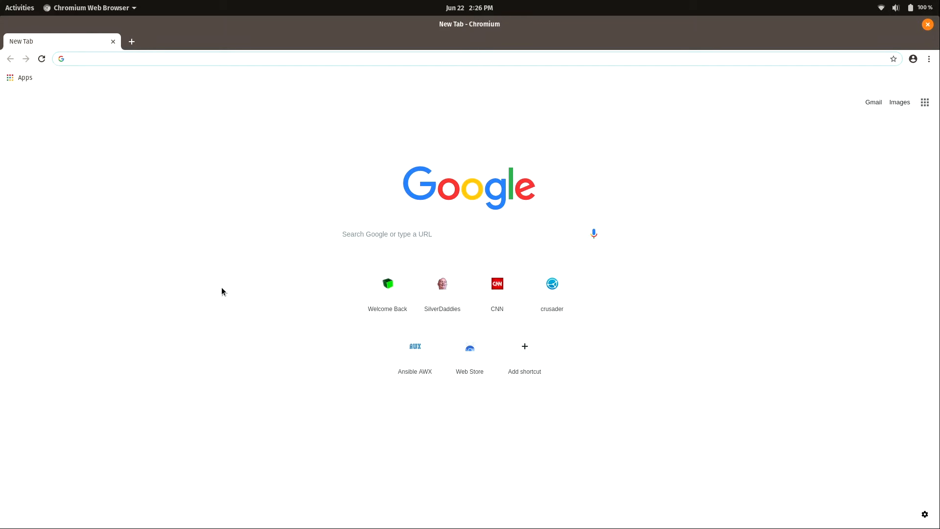
Enter the 192.168 server address in Chromium's address bar, correcting a trailing digit.
{"action": "type", "text": "192"}
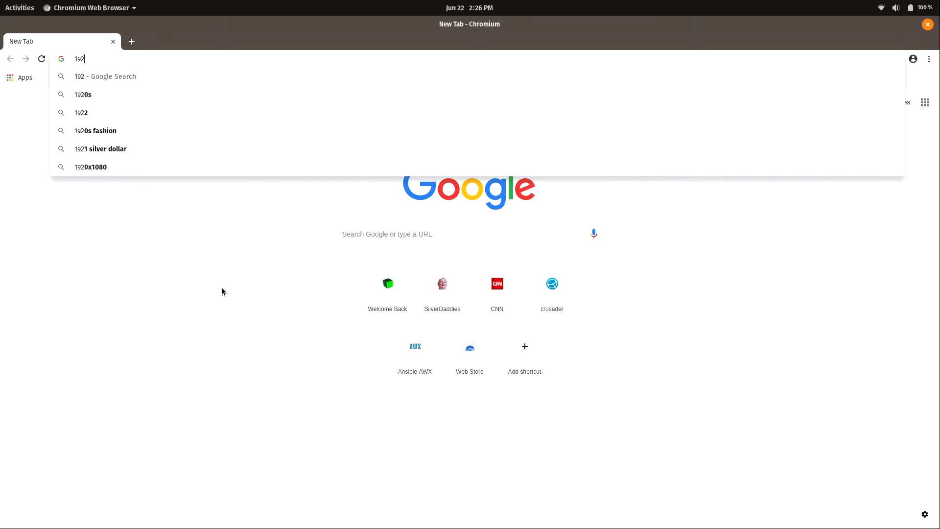
{"action": "type", "text": ".168.1.123"}
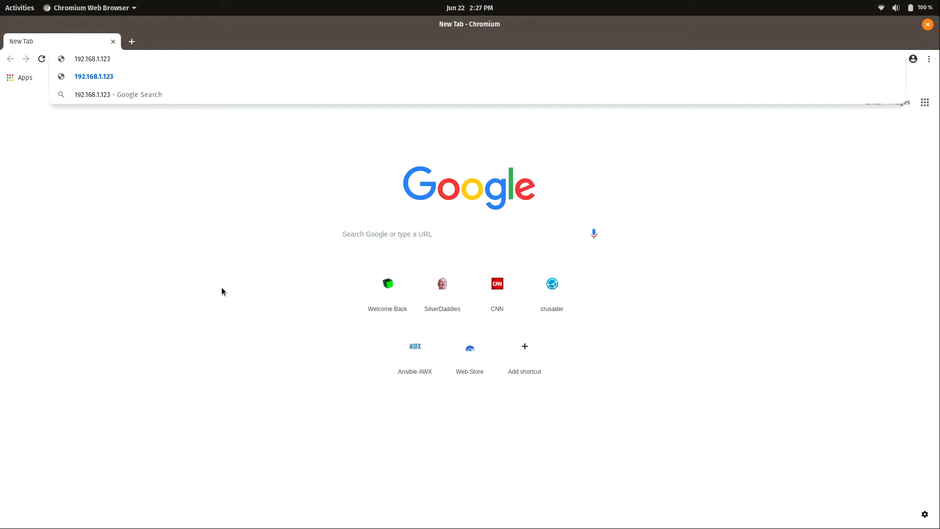
{"action": "key", "text": "Backspace"}
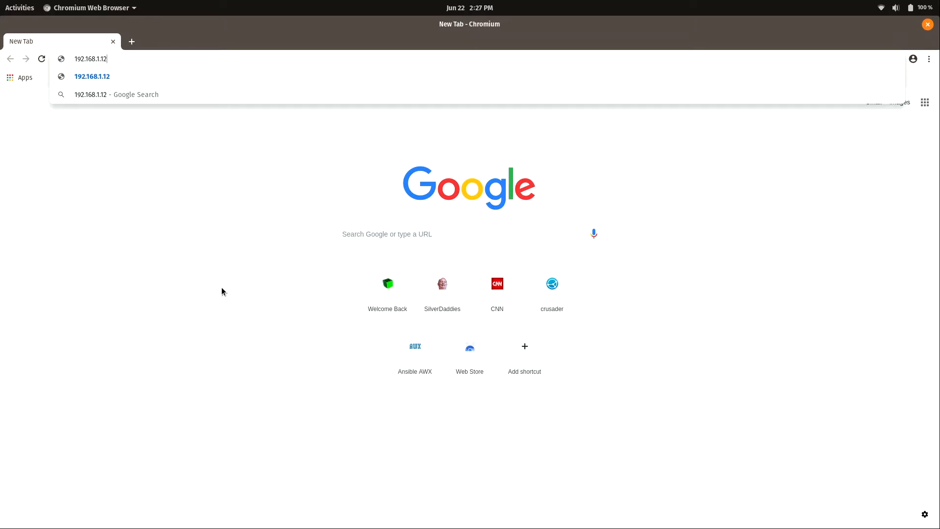
{"action": "key", "text": "Escape"}
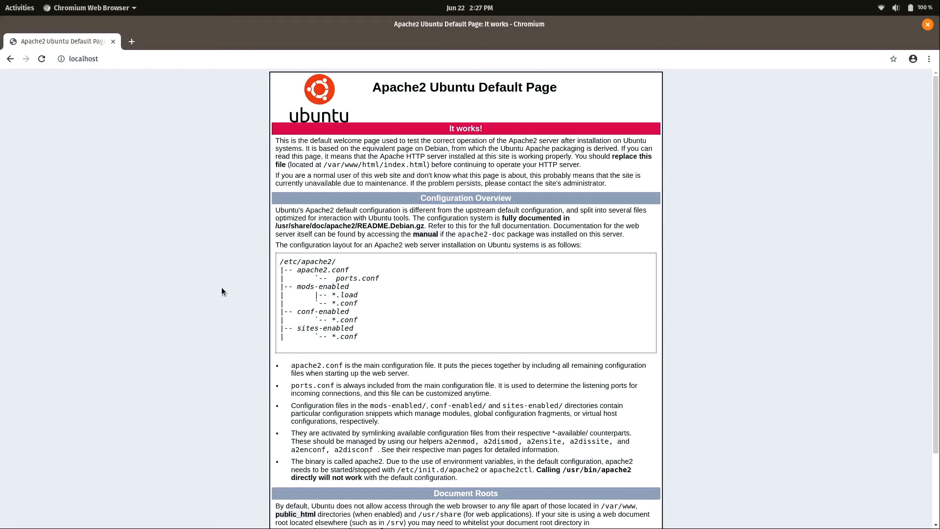
{"action": "mouse_move", "coordinate": [468, 99]}
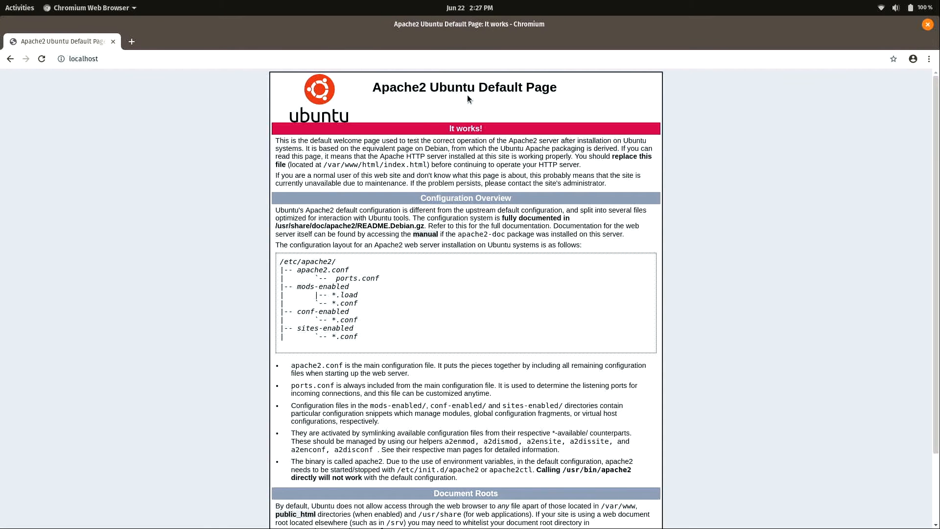
{"action": "mouse_move", "coordinate": [463, 101]}
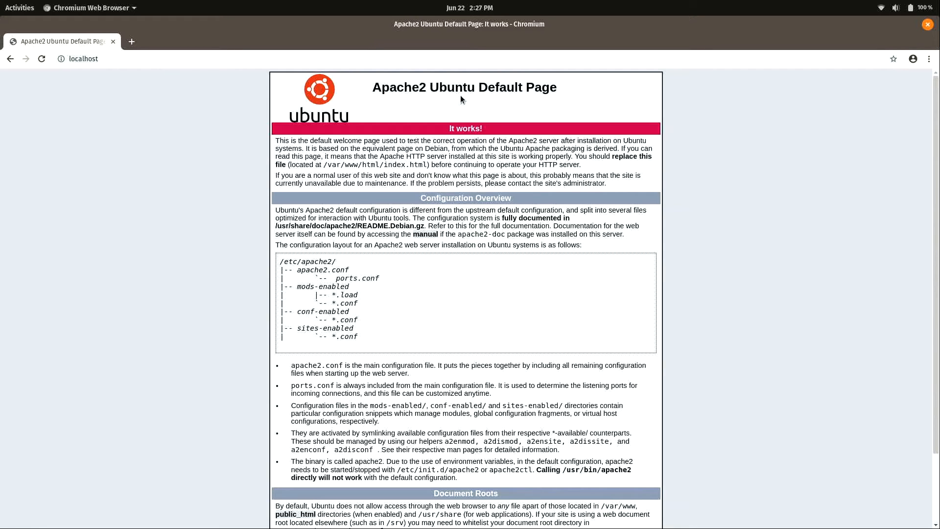
{"action": "mouse_move", "coordinate": [456, 193]}
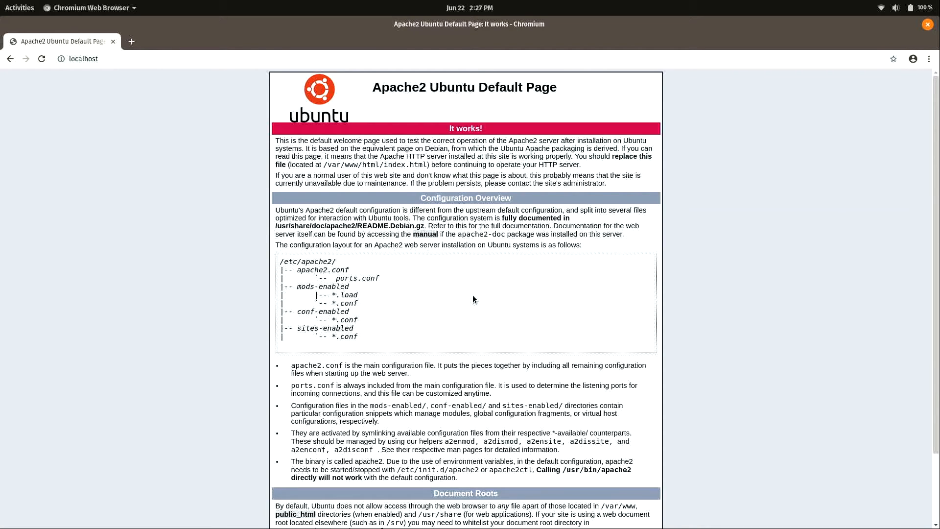
{"action": "mouse_move", "coordinate": [474, 295]}
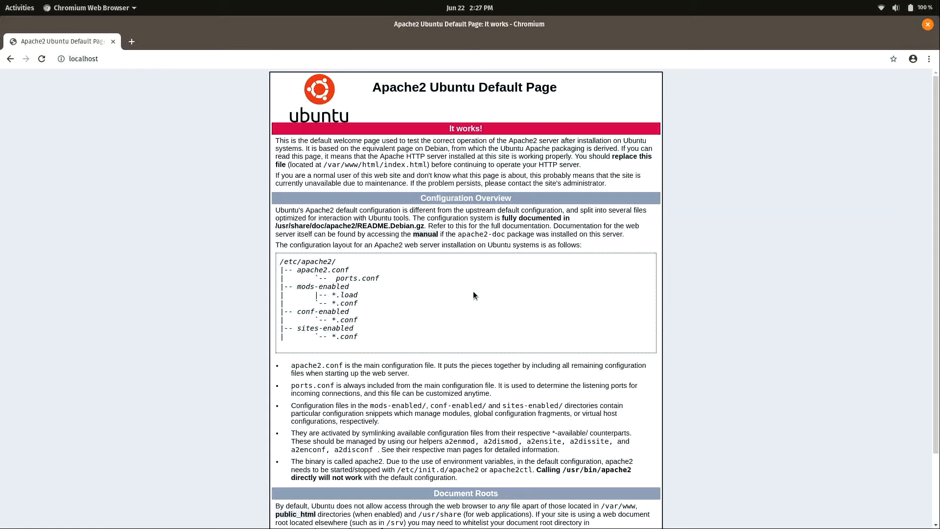
{"action": "mouse_move", "coordinate": [476, 298]}
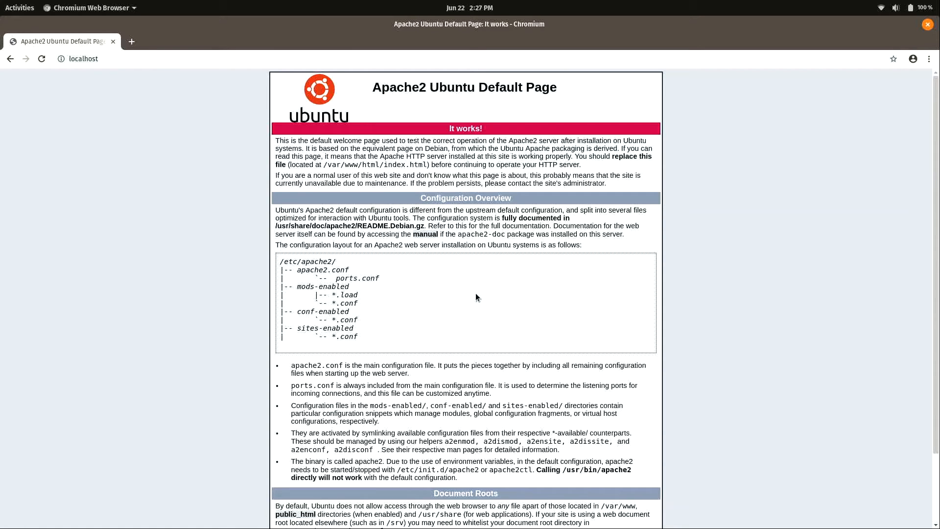
{"action": "mouse_move", "coordinate": [480, 283]}
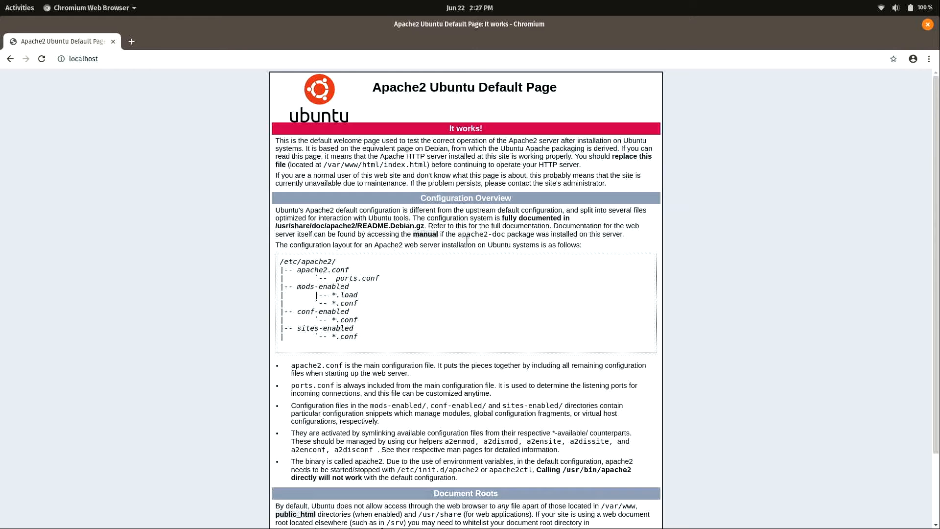
{"action": "mouse_move", "coordinate": [440, 282]}
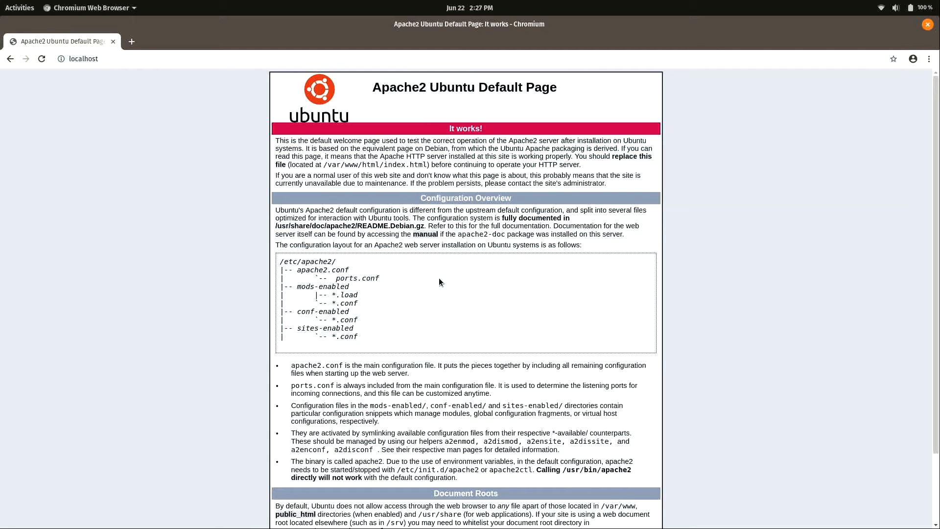
{"action": "mouse_move", "coordinate": [438, 272]}
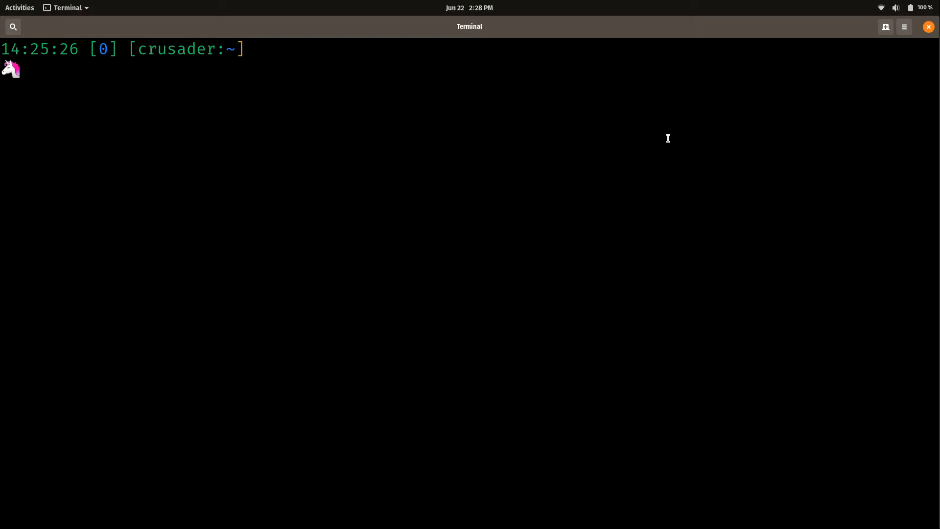
Remove apache2 with sudo apt remove, confirm Y, and highlight the no-longer-required package list.
{"action": "type", "text": "sudo apt"}
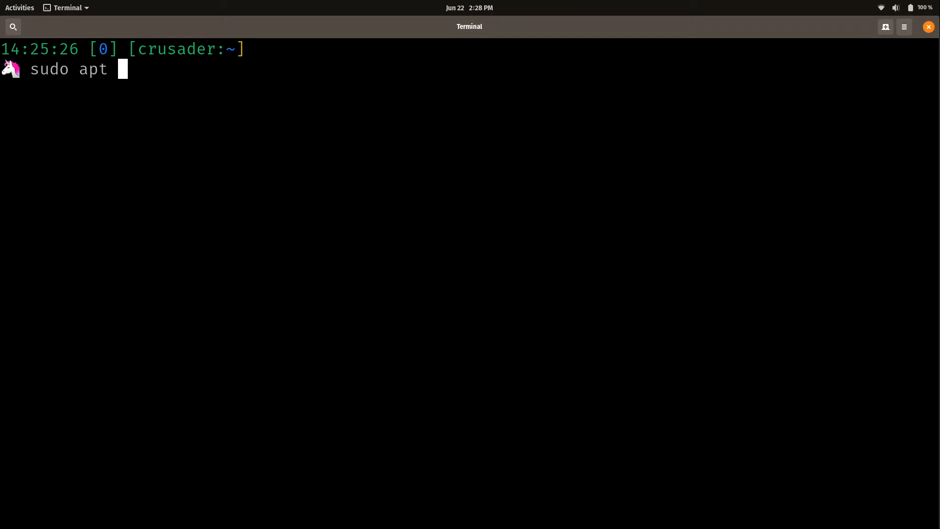
{"action": "type", "text": "remove"}
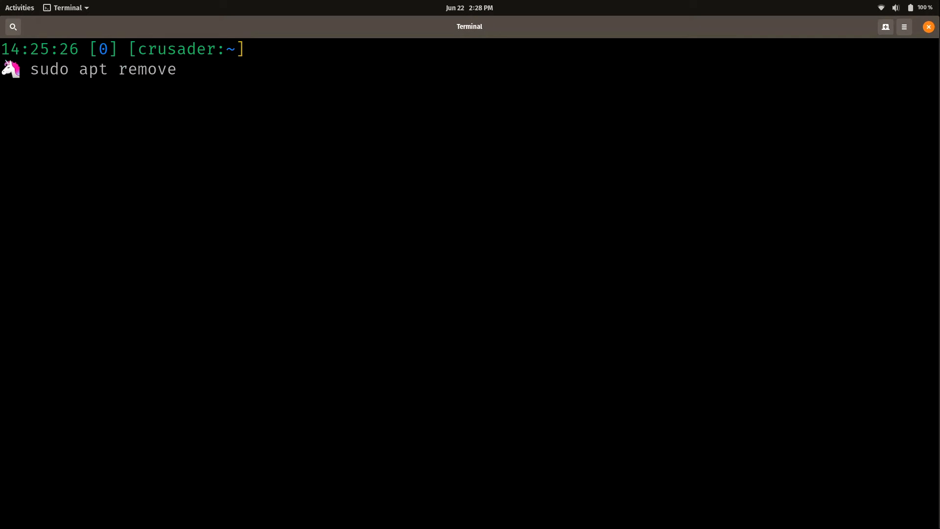
{"action": "type", "text": "apache2"}
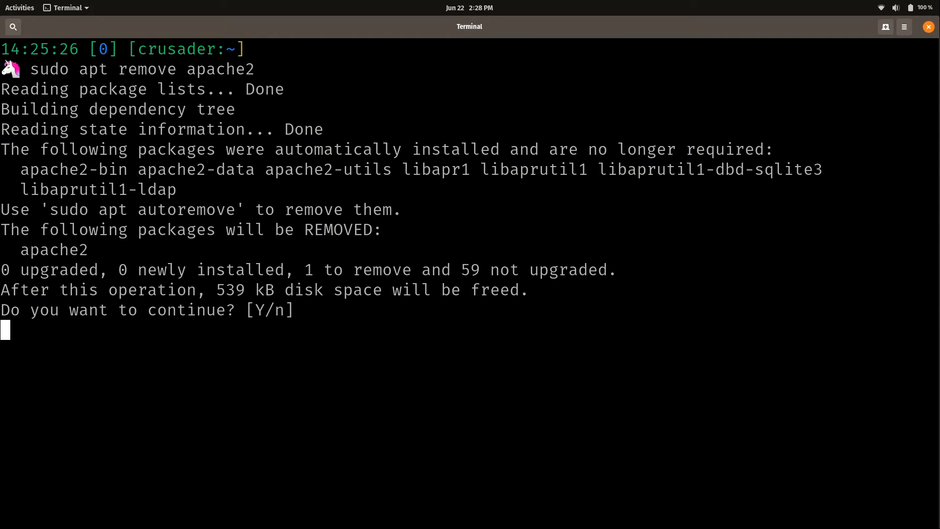
{"action": "type", "text": "Y"}
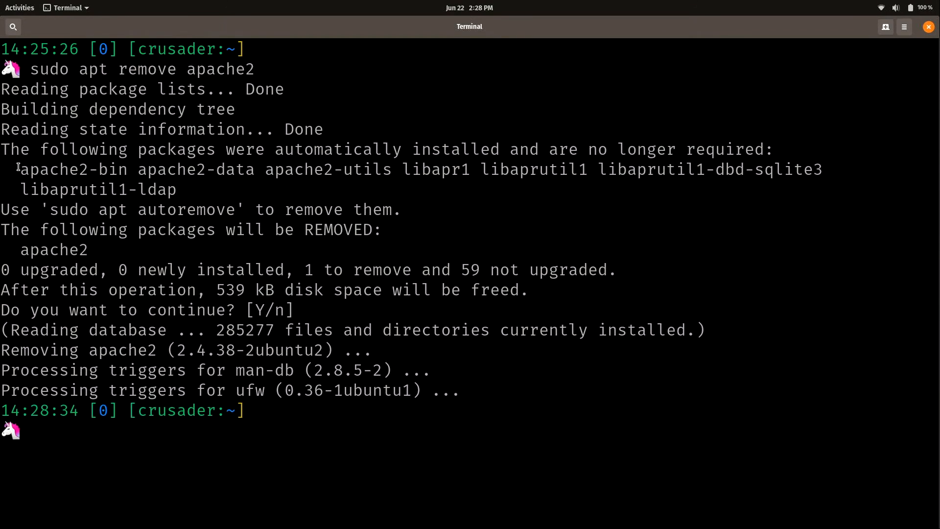
{"action": "left_click_drag", "start_coordinate": [19, 168], "coordinate": [176, 189]}
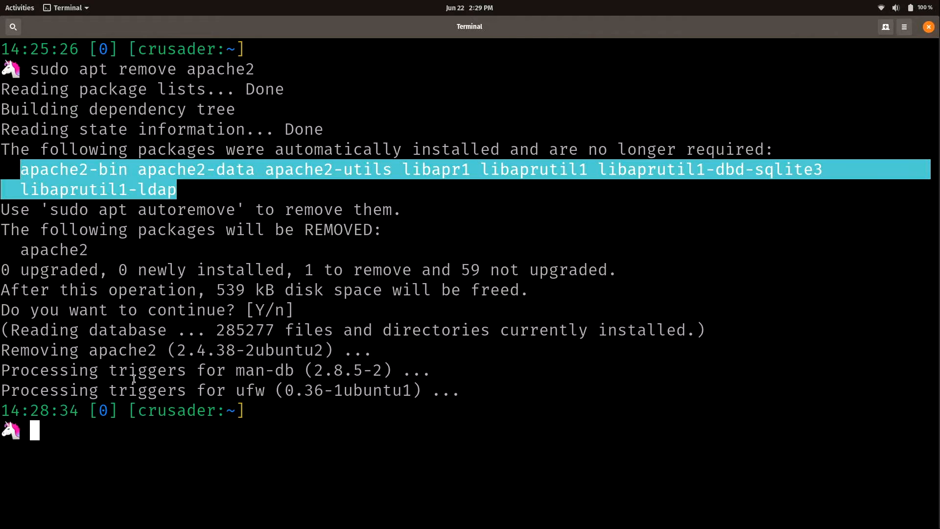
{"action": "mouse_move", "coordinate": [118, 174]}
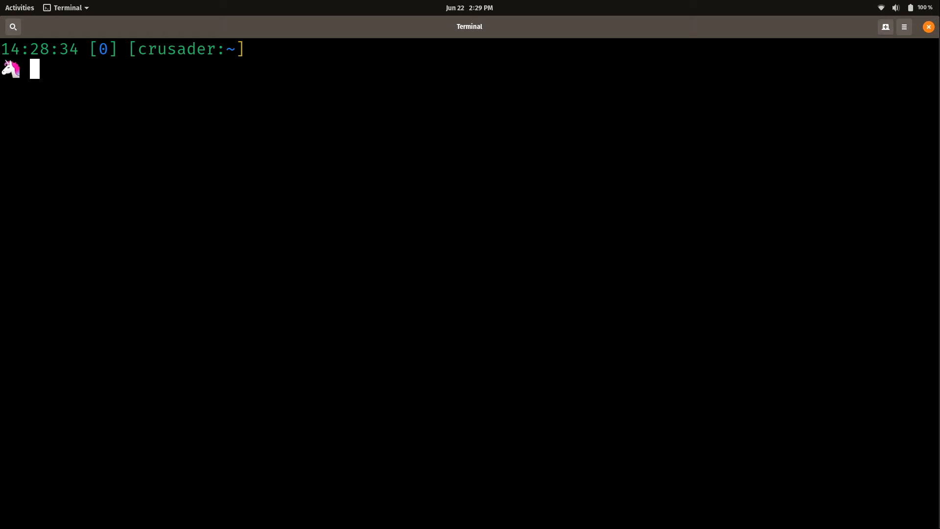
Run sudo apt autoremove to delete the seven leftover apache2 and libapr packages, then clear.
{"action": "type", "text": "sudo apt autoreo"}
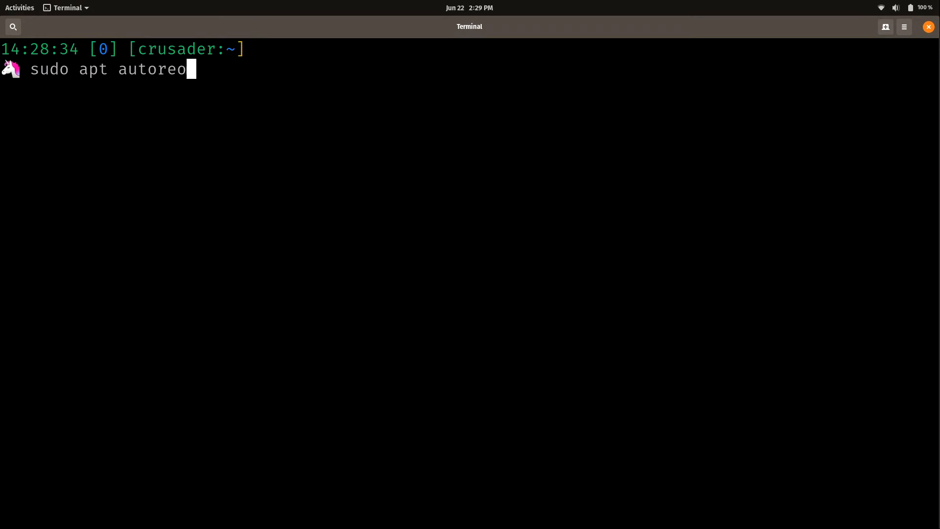
{"action": "type", "text": "move"}
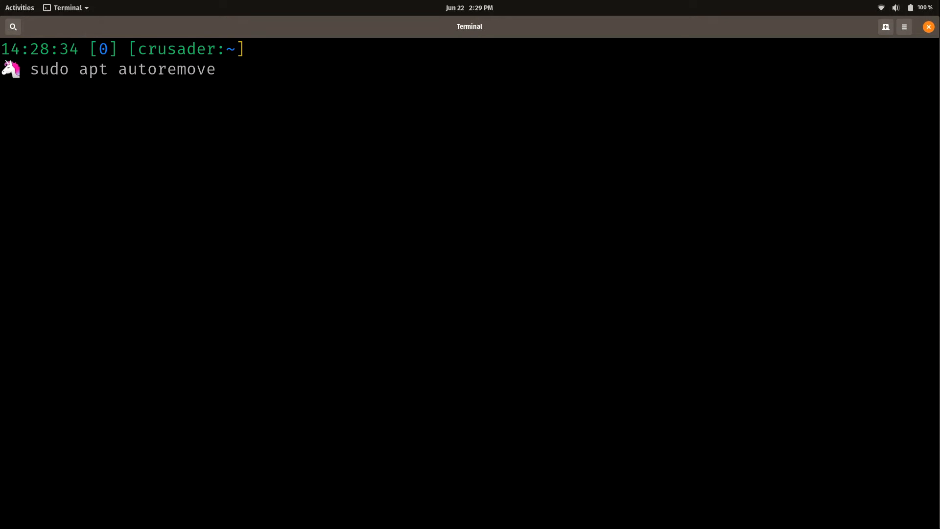
{"action": "key", "text": "Return"}
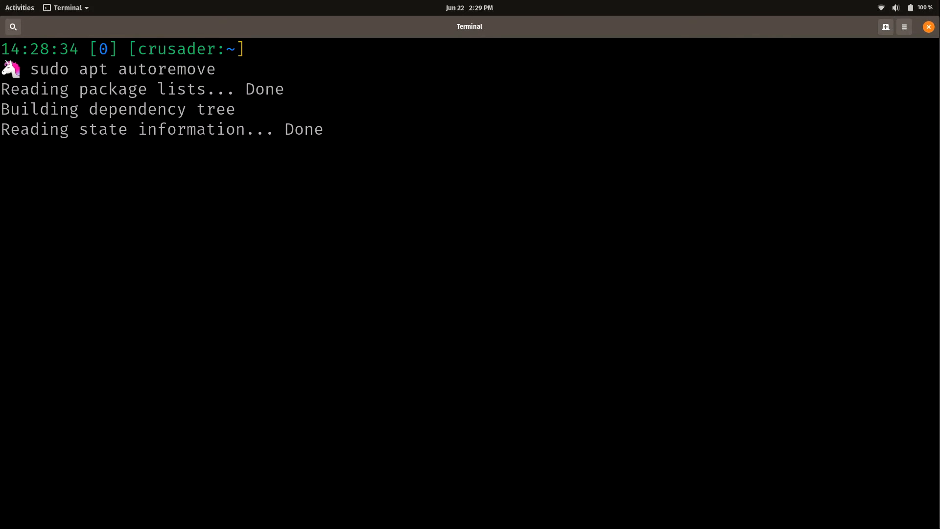
{"action": "key", "text": "Return"}
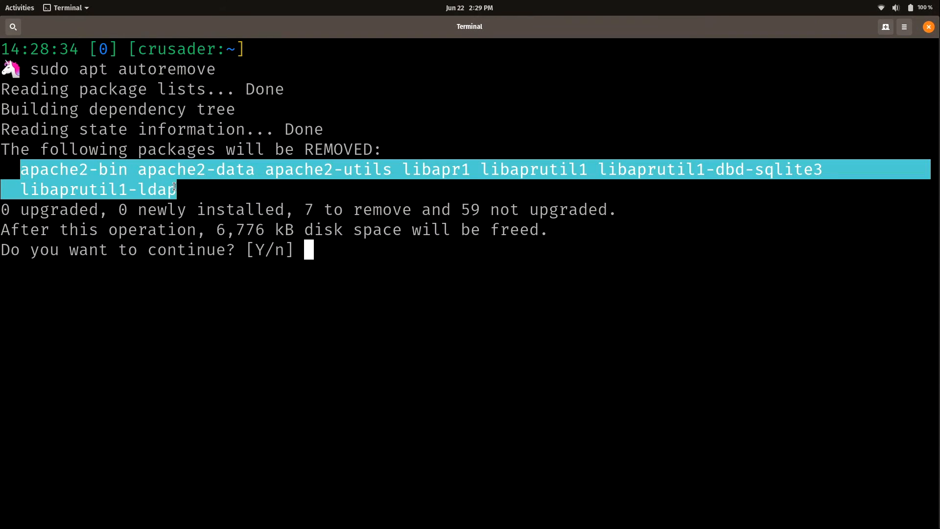
{"action": "mouse_move", "coordinate": [243, 137]}
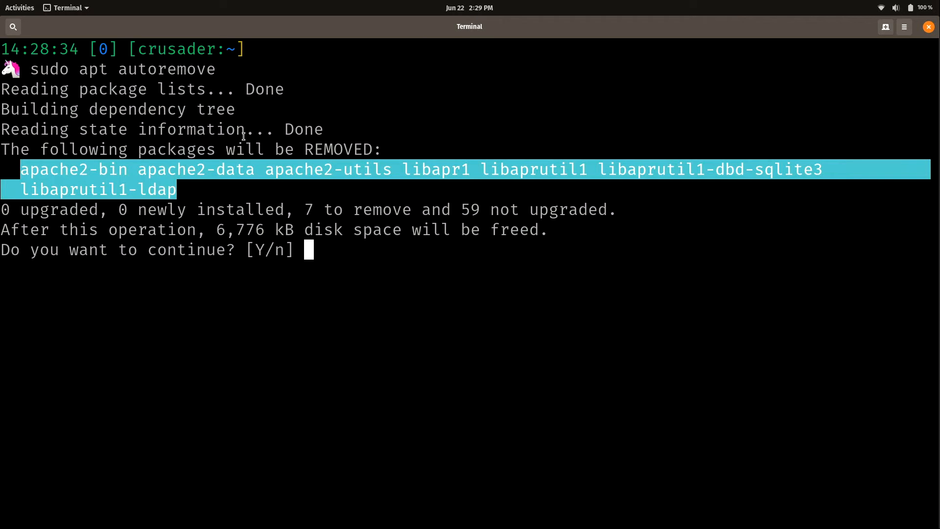
{"action": "mouse_move", "coordinate": [534, 186]}
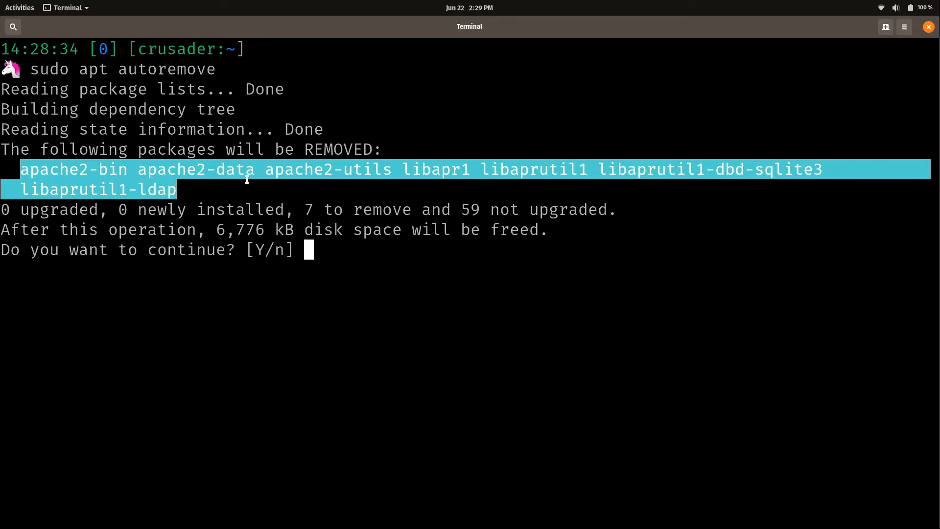
{"action": "mouse_move", "coordinate": [662, 184]}
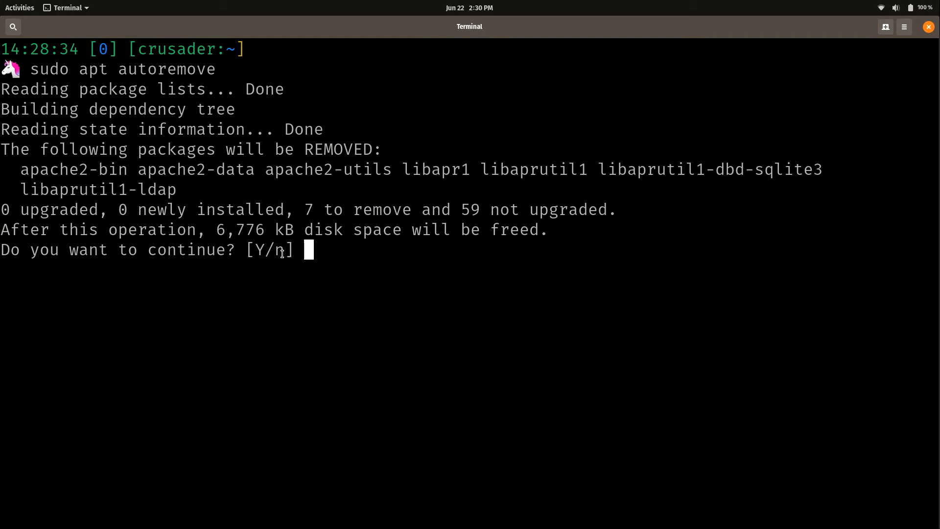
{"action": "mouse_move", "coordinate": [327, 252]}
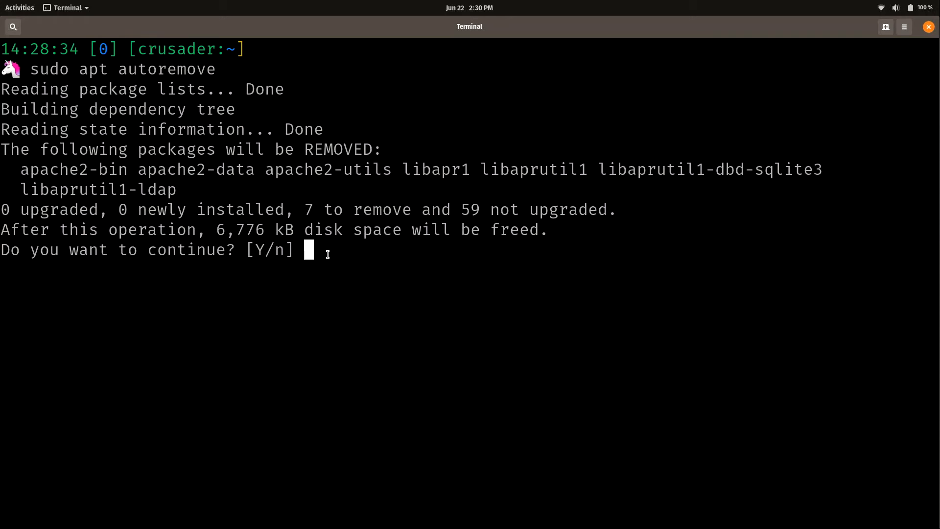
{"action": "key", "text": "Return"}
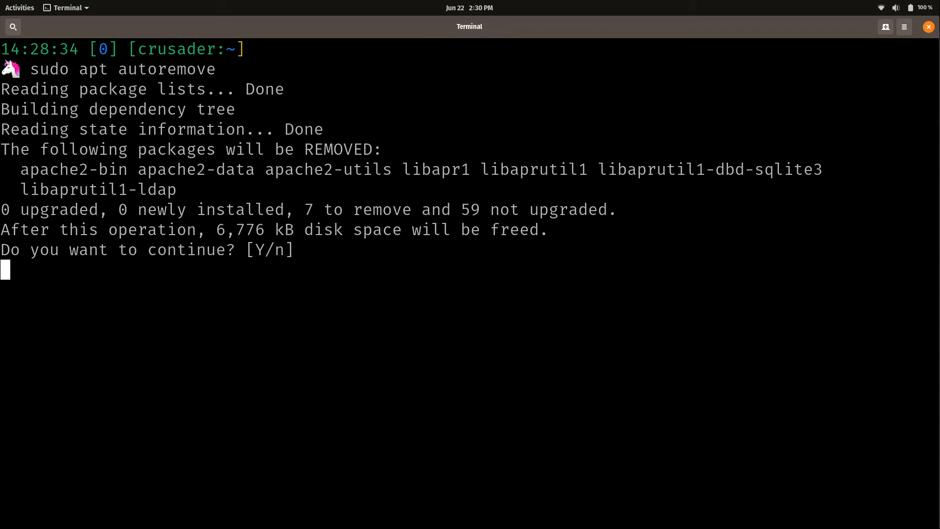
{"action": "type", "text": "Y"}
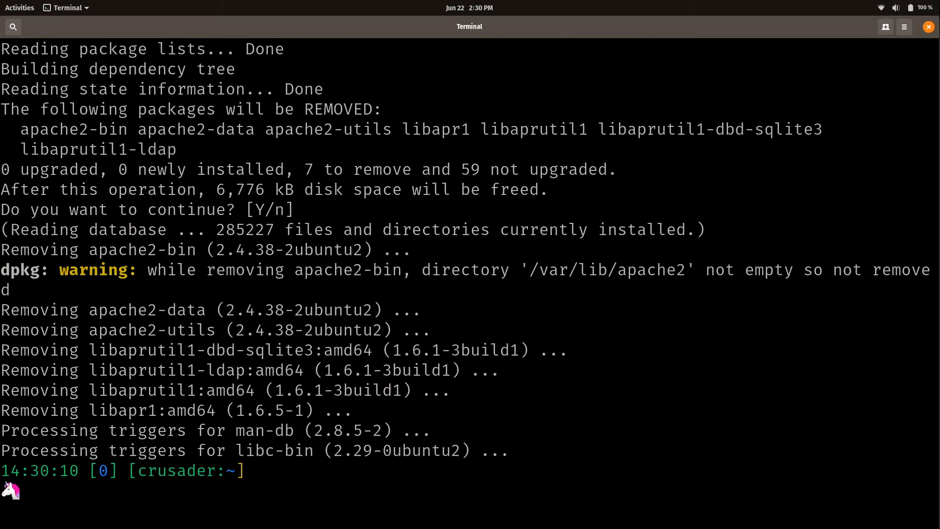
{"action": "type", "text": "clear"}
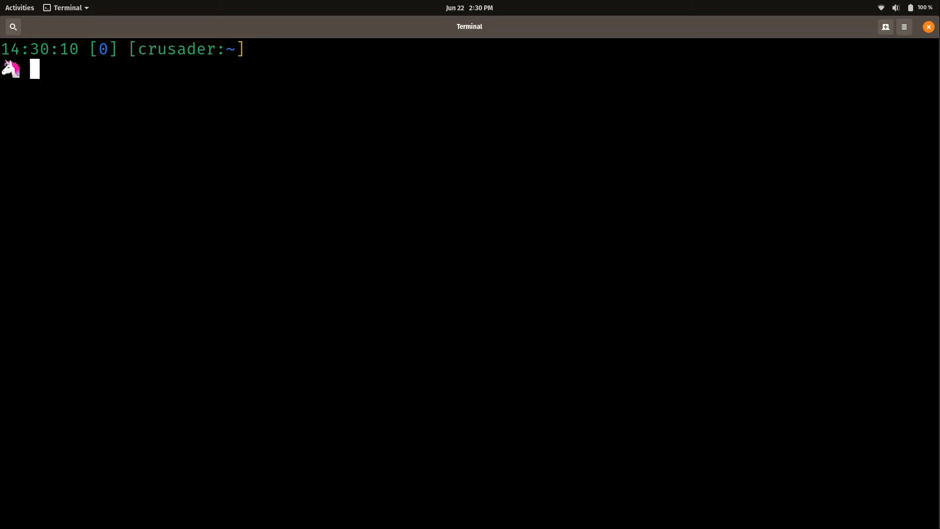
Run sudo apt upgrade, highlight firefox among the 59 listed packages, and answer n.
{"action": "type", "text": "sudo ap"}
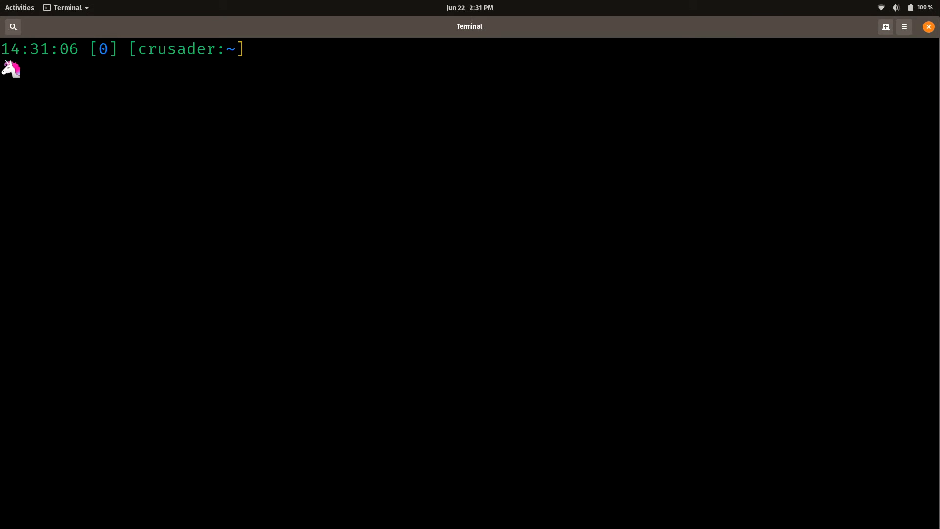
{"action": "type", "text": "su"}
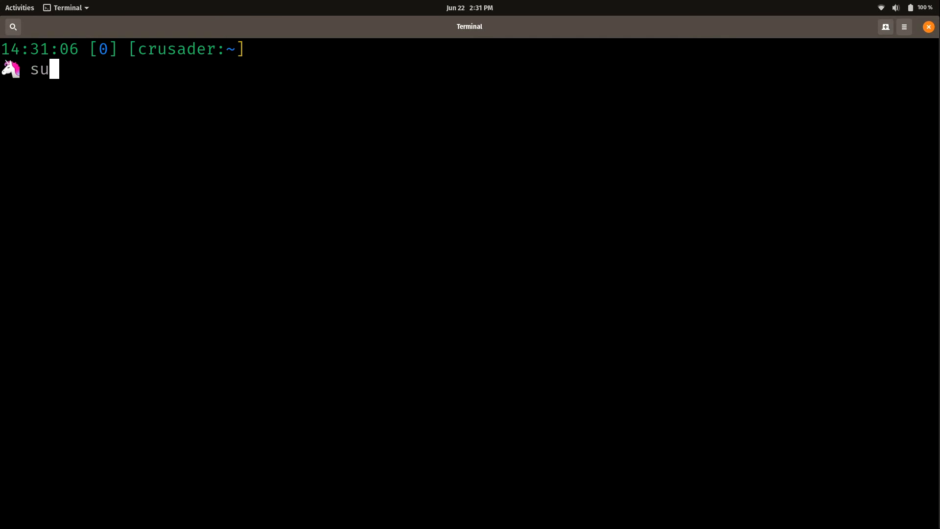
{"action": "type", "text": "do apt upgrade"}
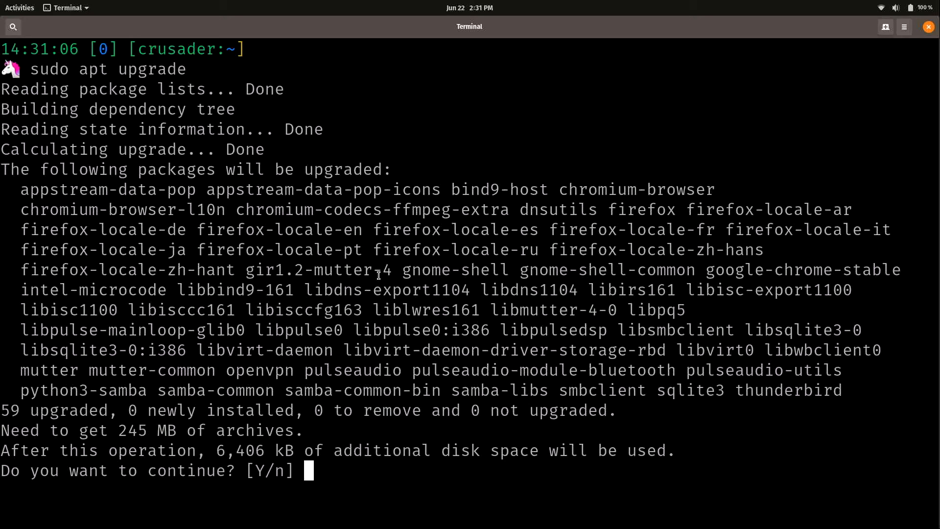
{"action": "double_click", "coordinate": [642, 210]}
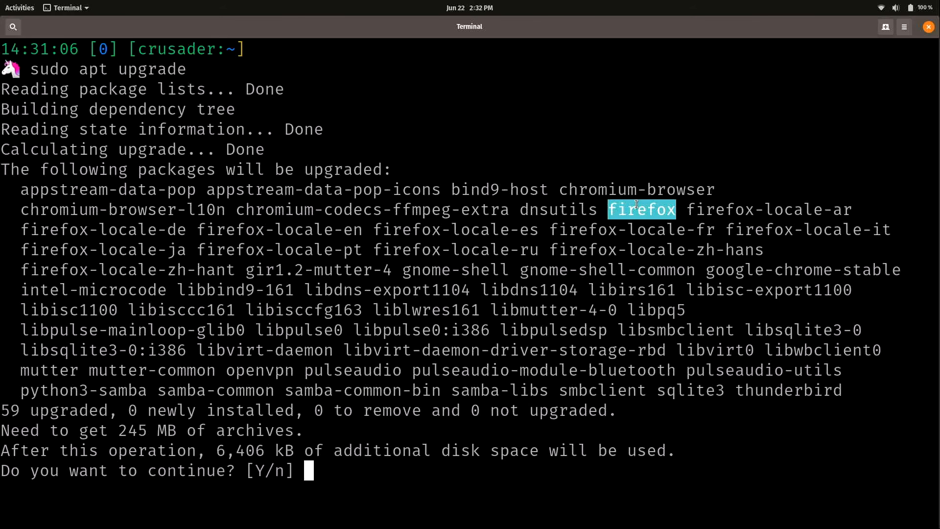
{"action": "type", "text": "n"}
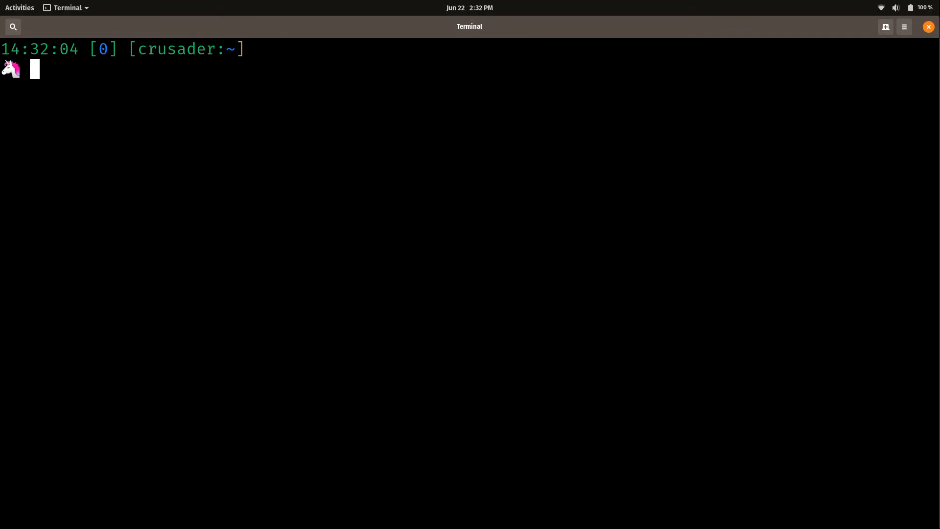
Run sudo apt upgrade to completion, then scroll and select the Pop!_OS kernelstub output.
{"action": "type", "text": "sudo apt upgrade"}
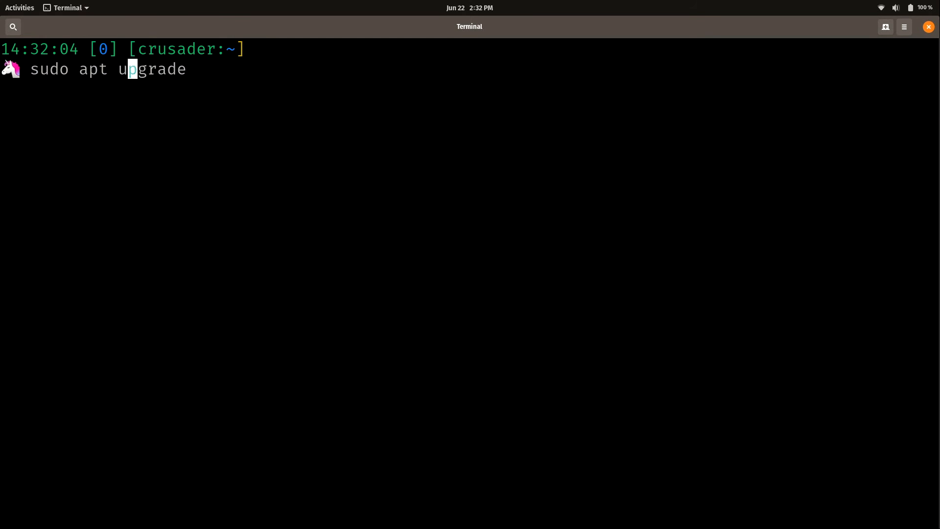
{"action": "type", "text": "dist-"}
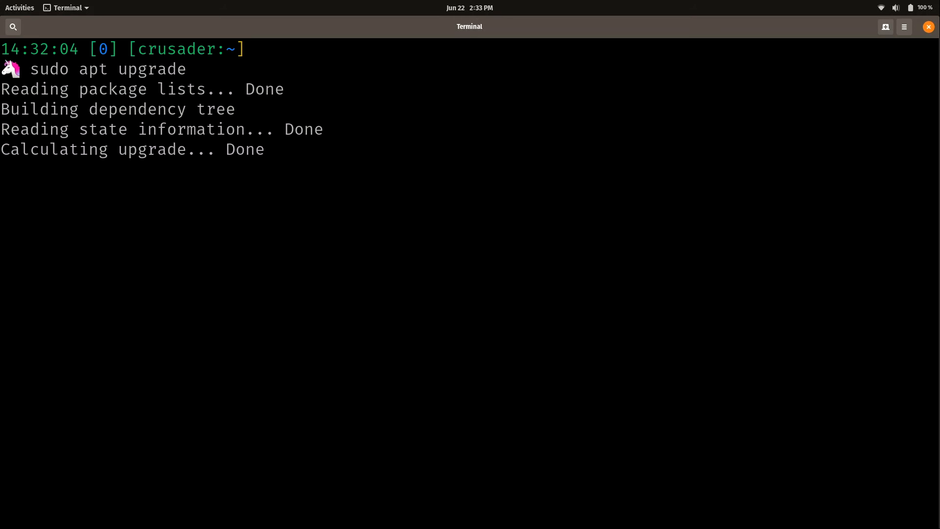
{"action": "key", "text": "Return"}
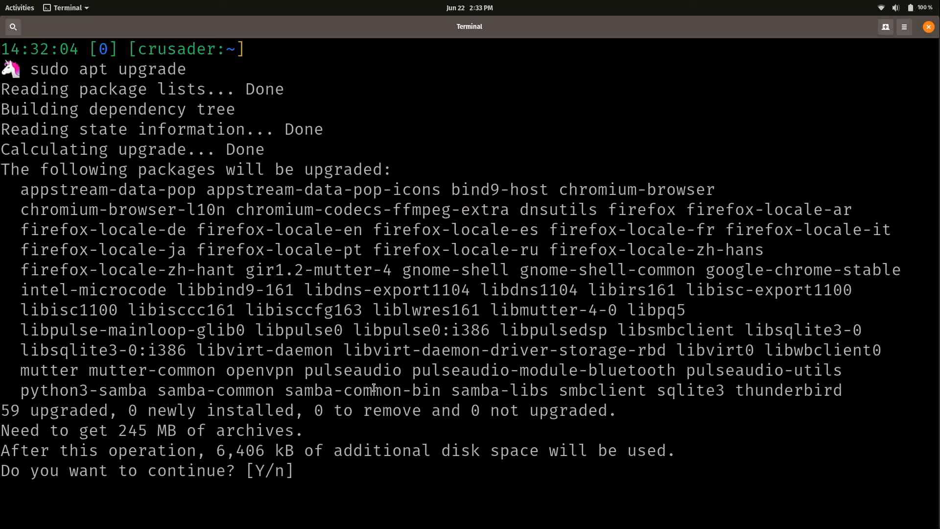
{"action": "double_click", "coordinate": [155, 411]}
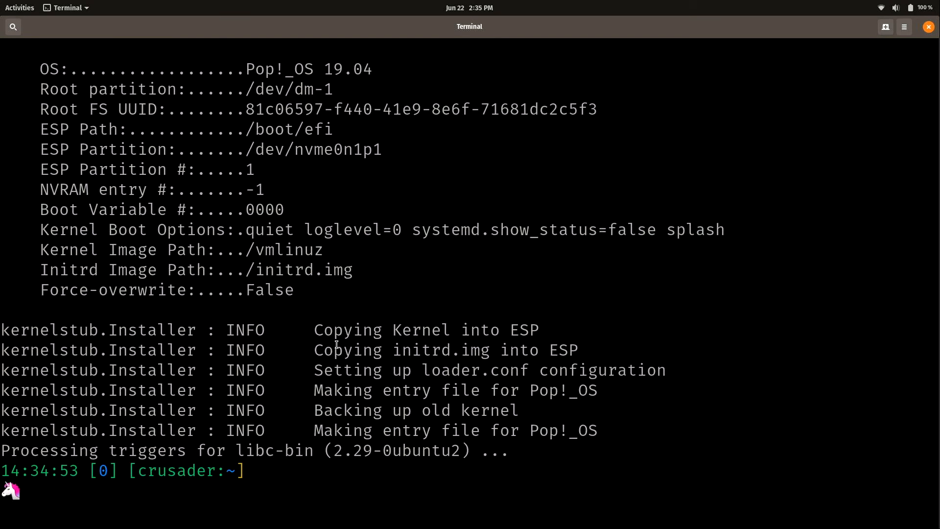
{"action": "scroll", "scroll_direction": "down", "scroll_amount": 3}
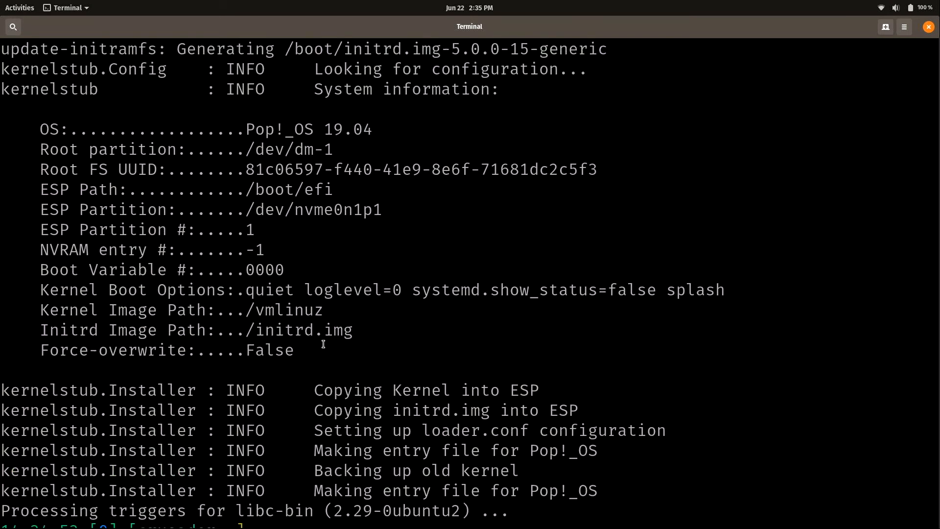
{"action": "scroll", "scroll_direction": "down", "scroll_amount": 3}
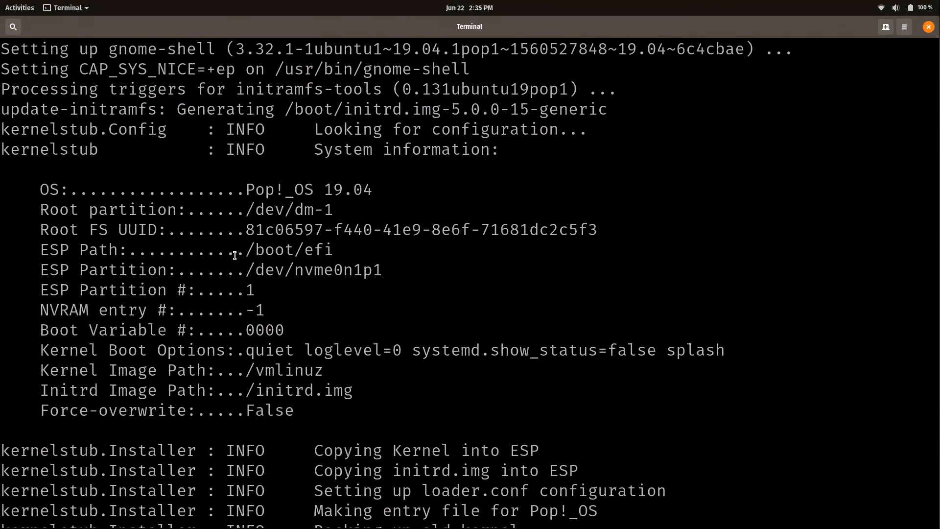
{"action": "left_click_drag", "start_coordinate": [234, 190], "coordinate": [358, 421]}
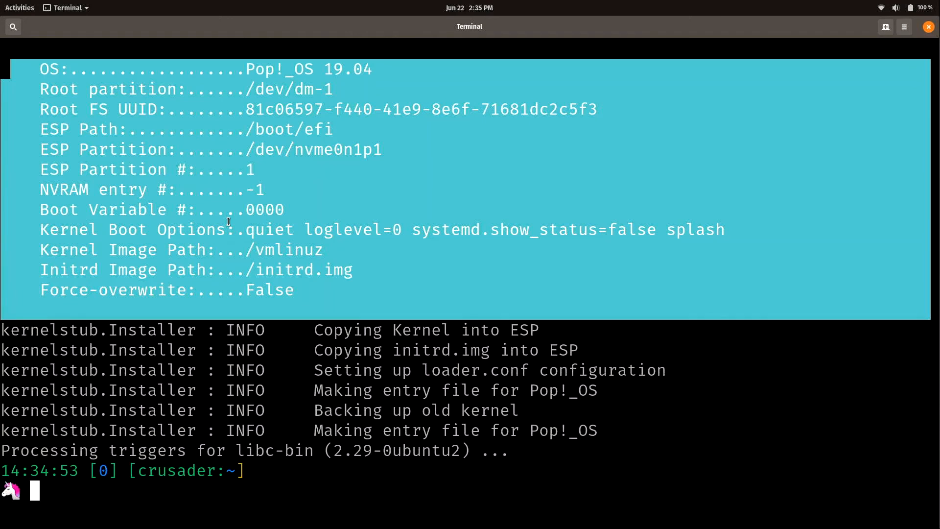
Run sudo apt dist-upgrade, which finds nothing to upgrade, then type sudo reboot.
{"action": "type", "text": "sudo apt upgrade"}
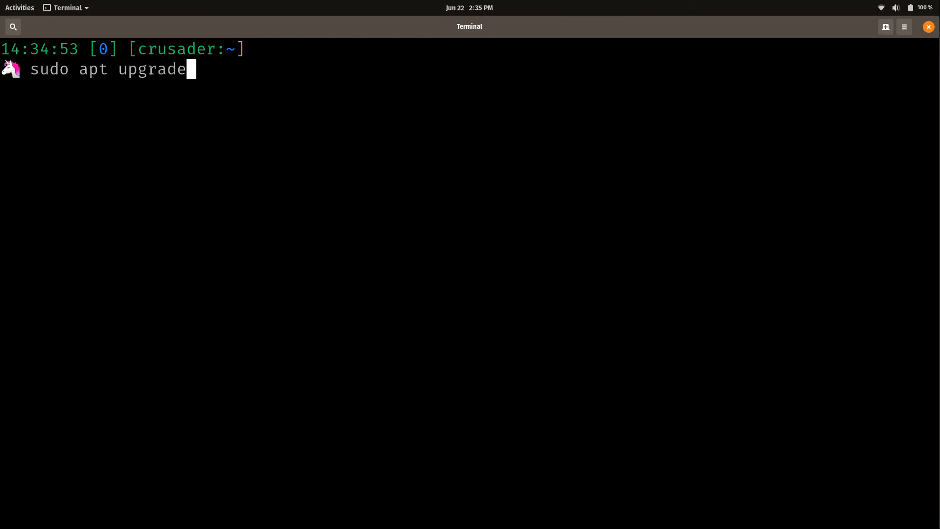
{"action": "type", "text": "dist"}
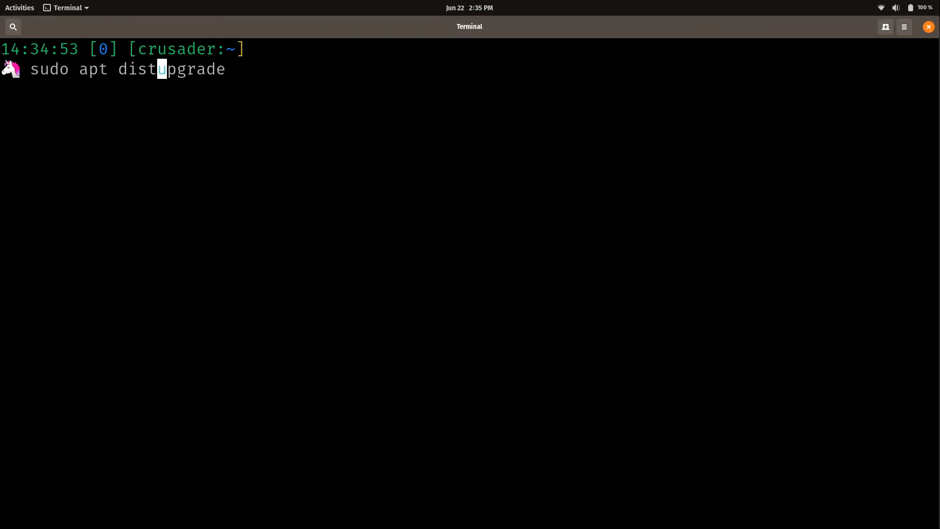
{"action": "type", "text": "-"}
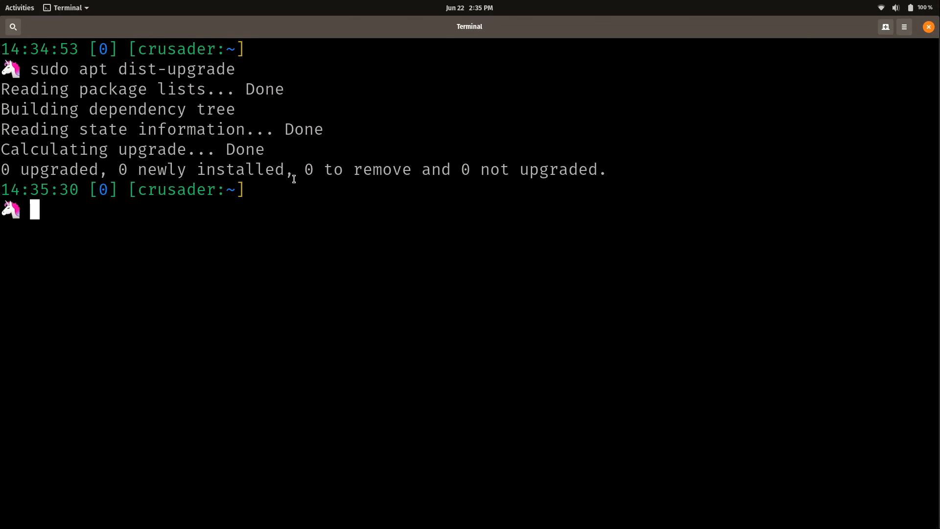
{"action": "left_click_drag", "start_coordinate": [157, 169], "coordinate": [225, 169]}
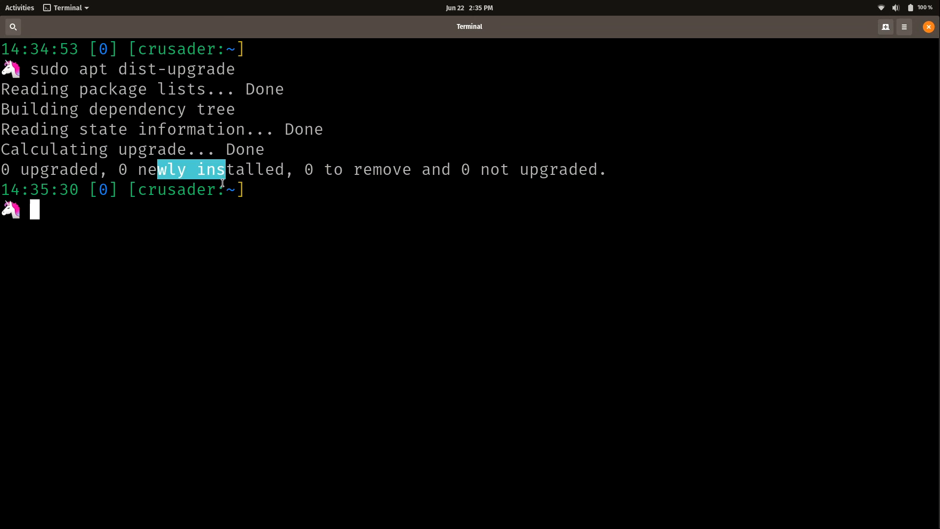
{"action": "double_click", "coordinate": [172, 69]}
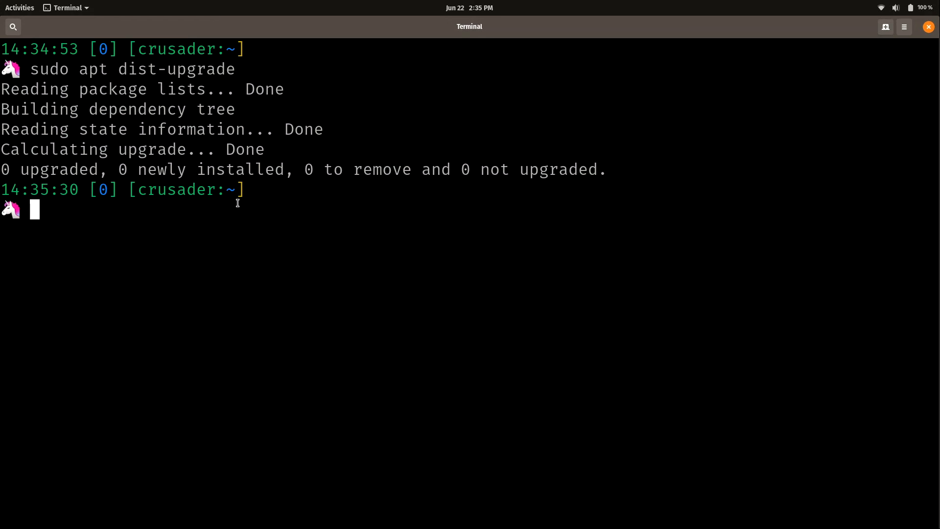
{"action": "type", "text": "sudo reboot"}
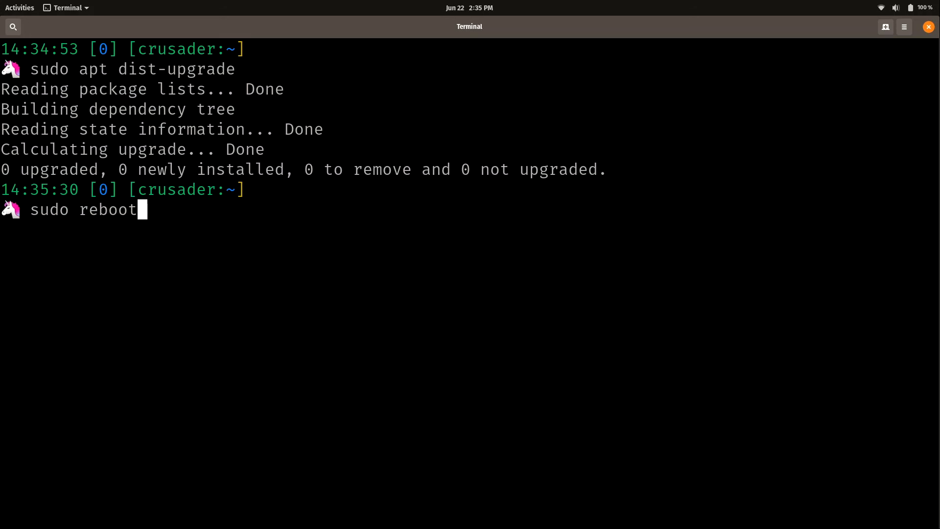